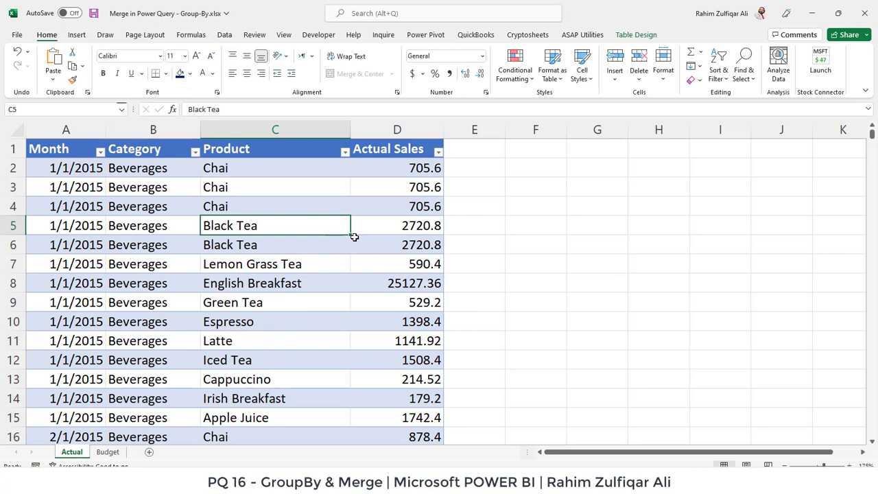
pyautogui.moveTo(354, 238)
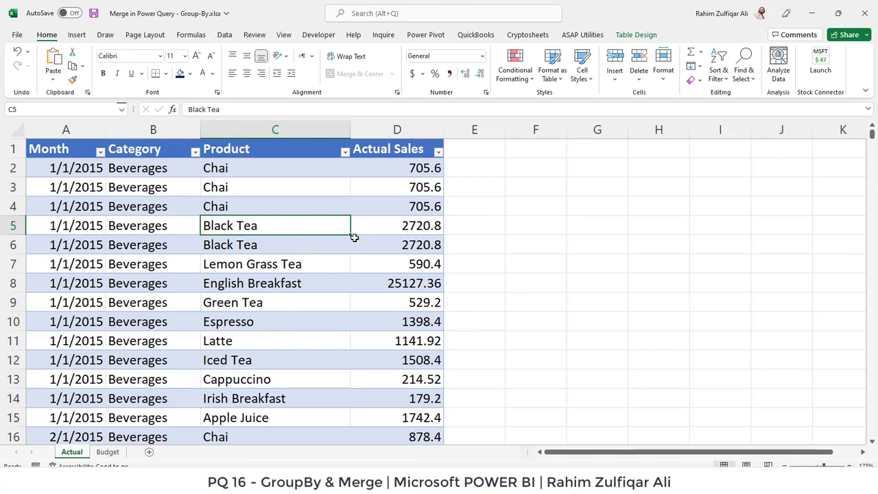
# Step: Review the Chai and Lemon Grass Tea rows on the Actual sheet, then look at the Budget sheet
pyautogui.click(274, 167)
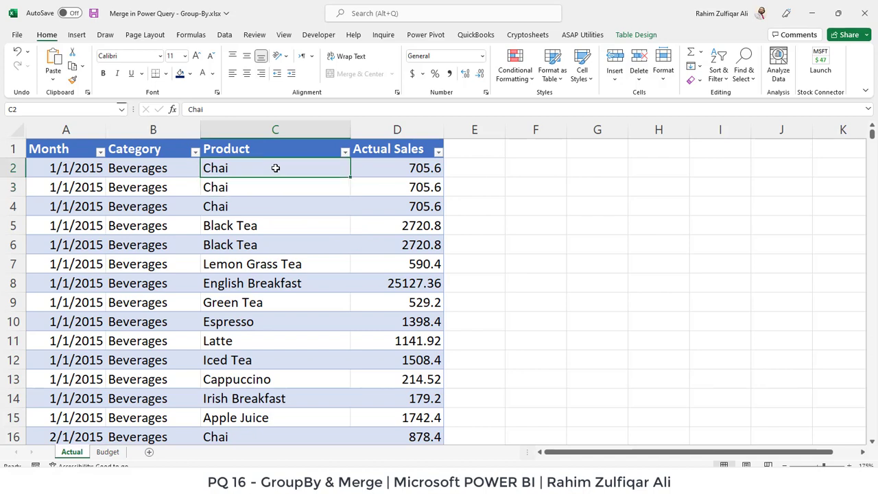
pyautogui.moveTo(206, 302)
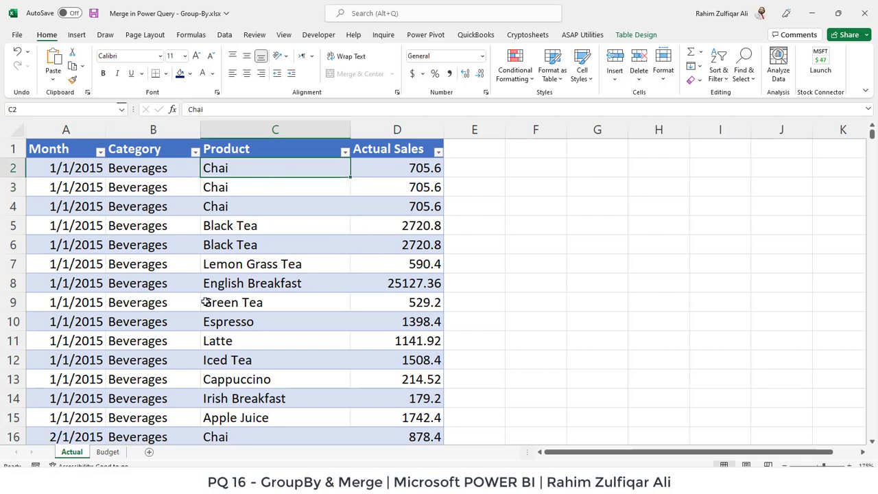
pyautogui.click(274, 263)
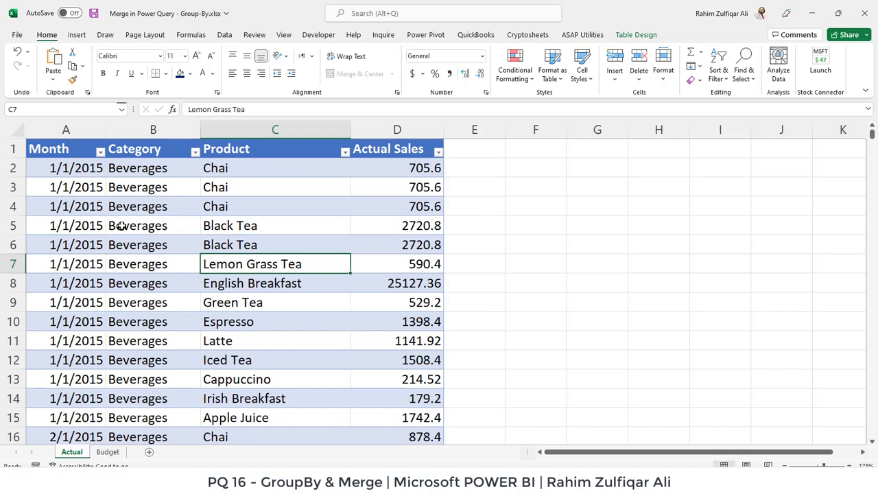
pyautogui.scroll(-3)
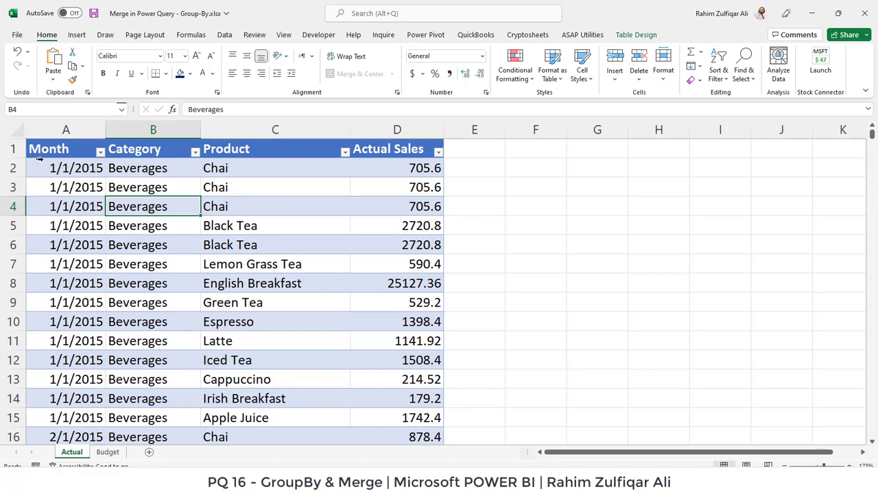
pyautogui.moveTo(341, 165)
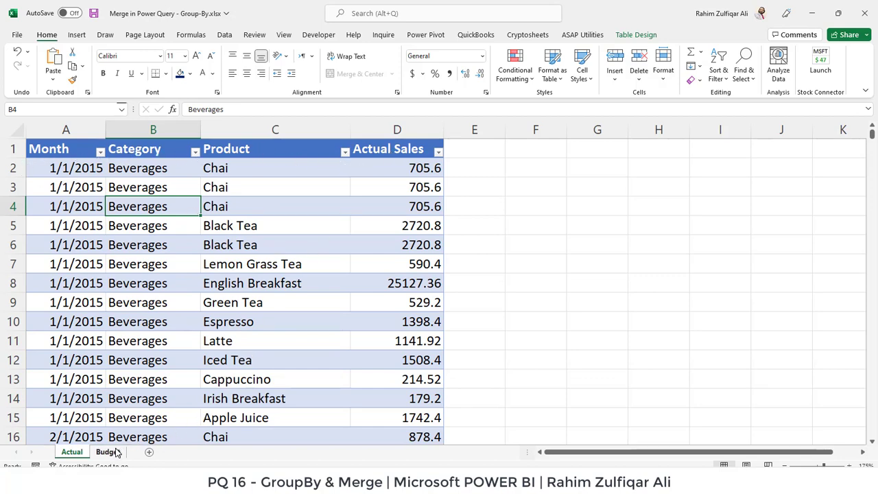
pyautogui.click(107, 451)
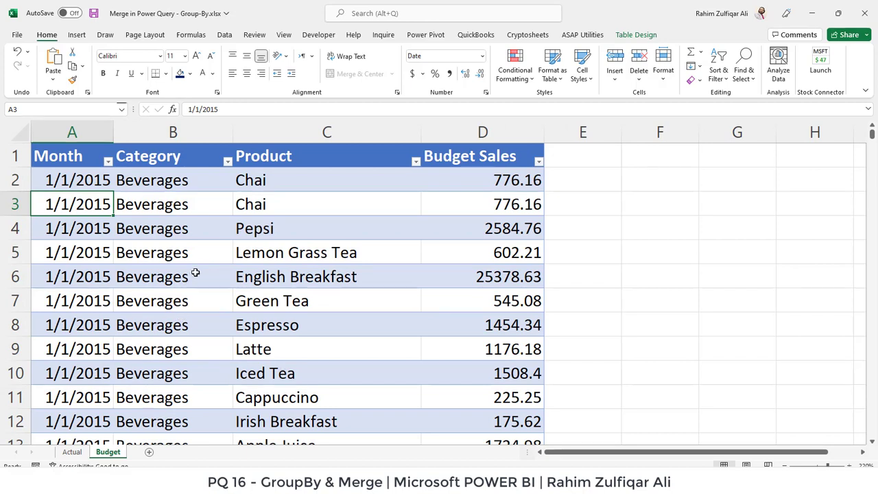
pyautogui.moveTo(277, 203)
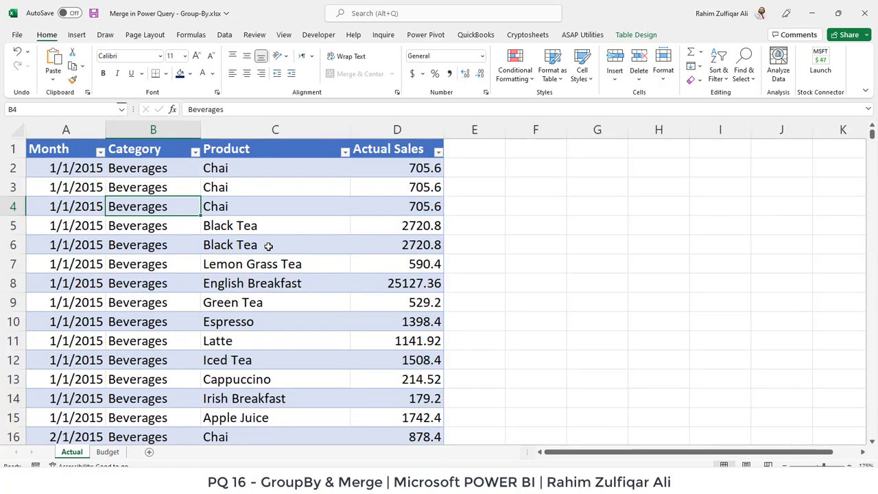
pyautogui.moveTo(91, 173)
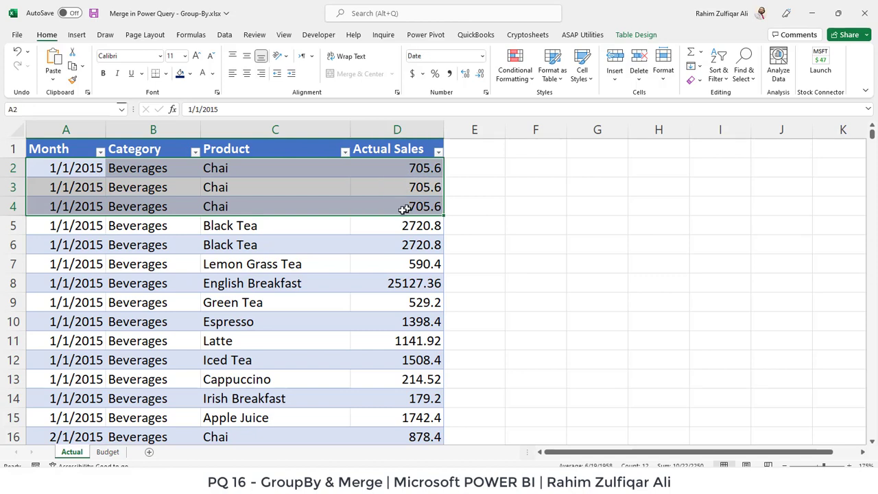
# Step: Change the second and third Chai rows' Actual Sales to 200 and 350
pyautogui.click(396, 206)
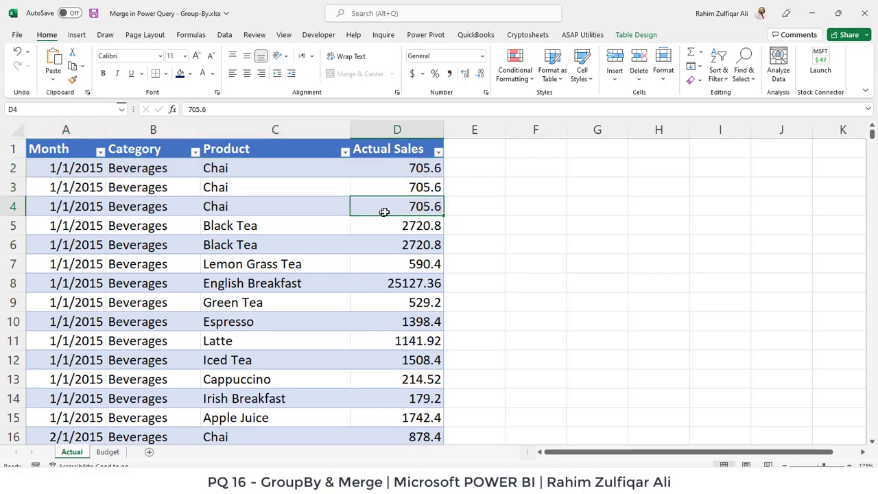
pyautogui.click(395, 187)
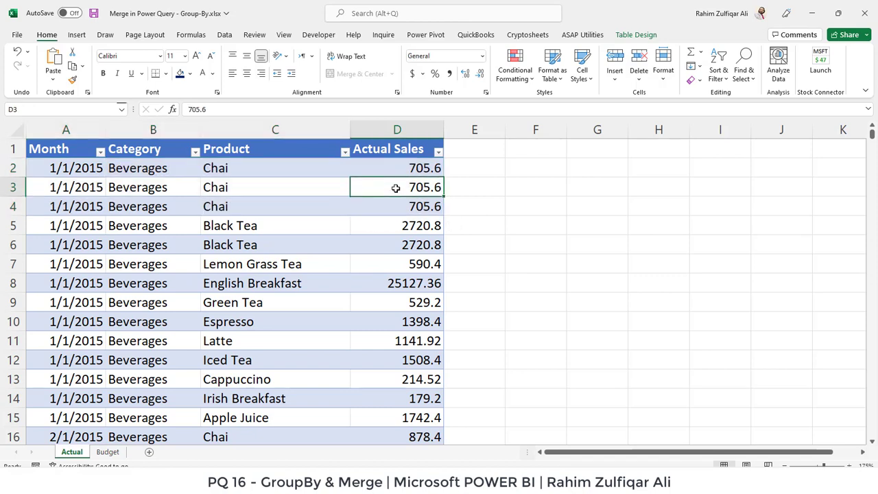
pyautogui.write('200')
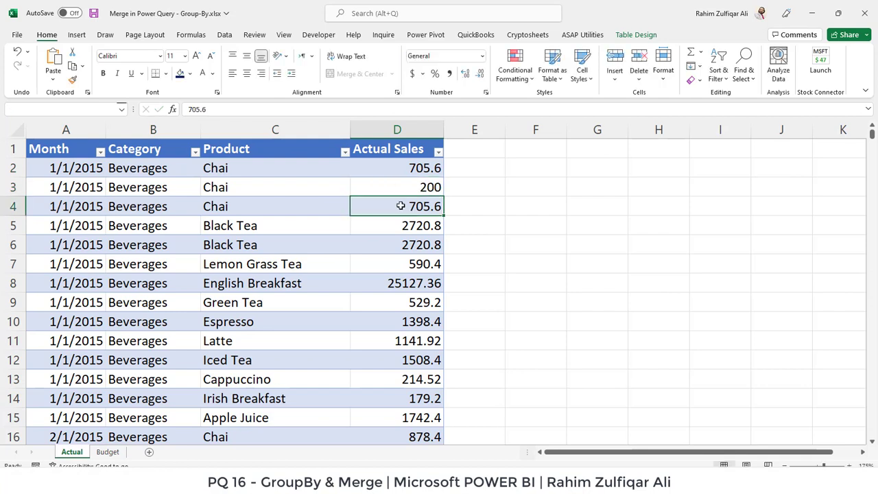
pyautogui.write('350')
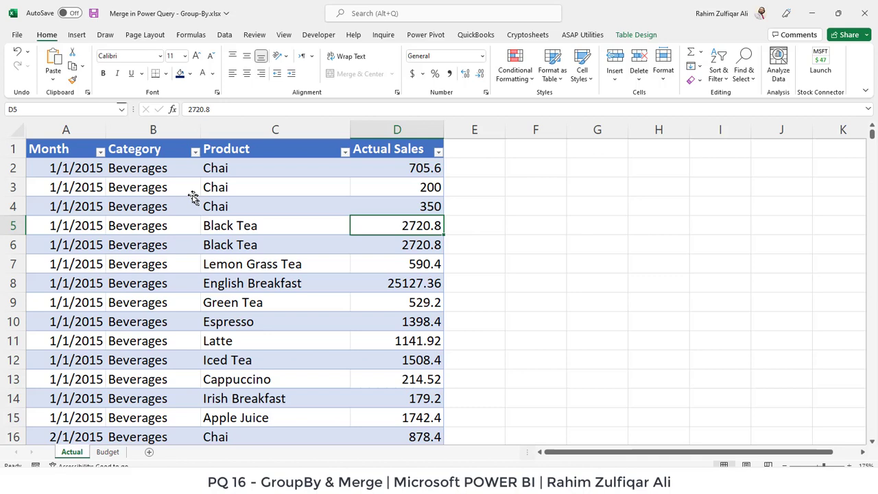
pyautogui.moveTo(66, 167); pyautogui.dragTo(154, 187)
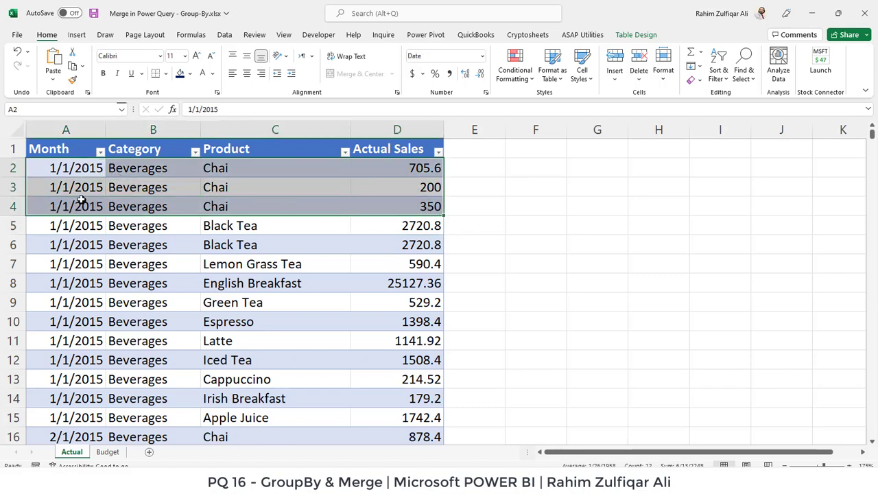
pyautogui.click(66, 167)
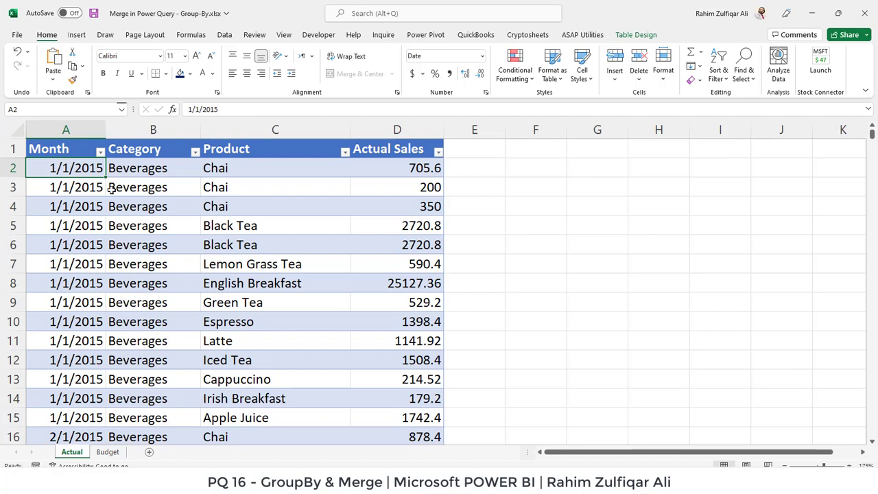
pyautogui.moveTo(154, 167); pyautogui.dragTo(154, 225)
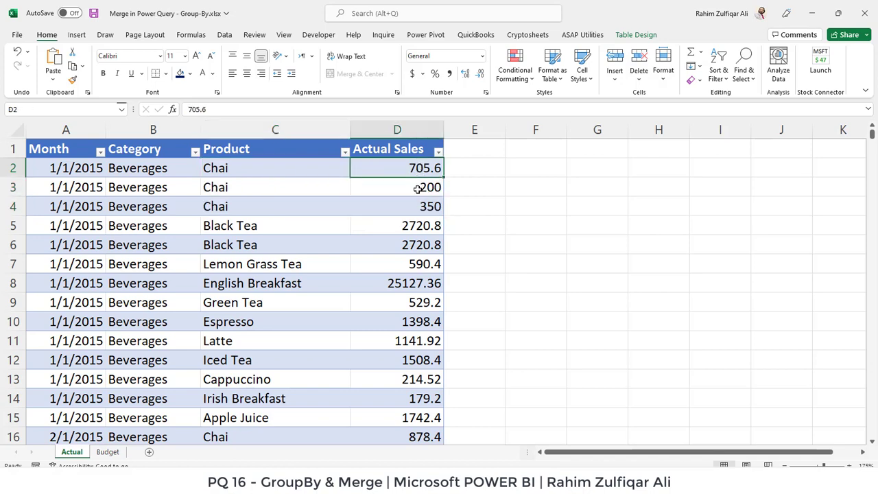
pyautogui.moveTo(409, 176)
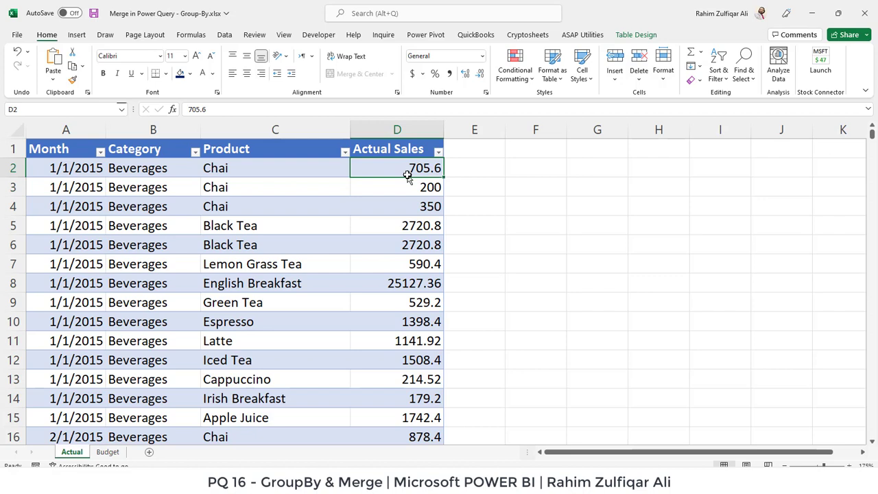
pyautogui.moveTo(66, 168); pyautogui.dragTo(154, 206)
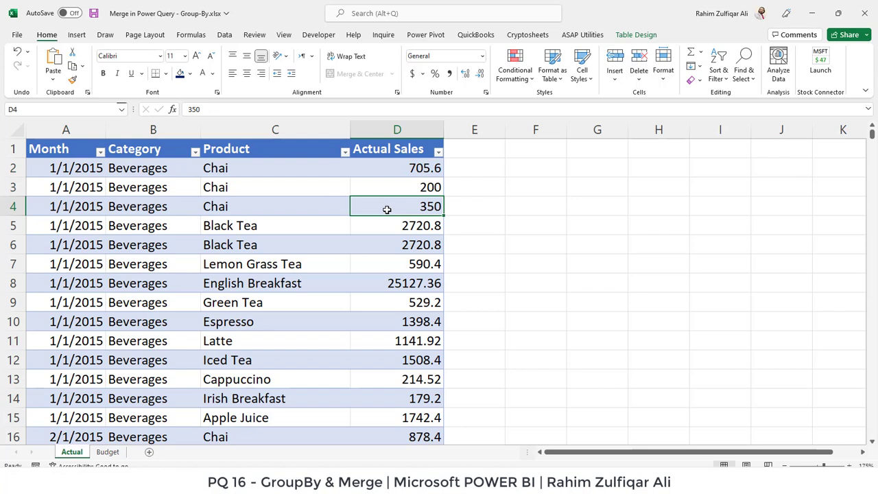
pyautogui.moveTo(392, 180)
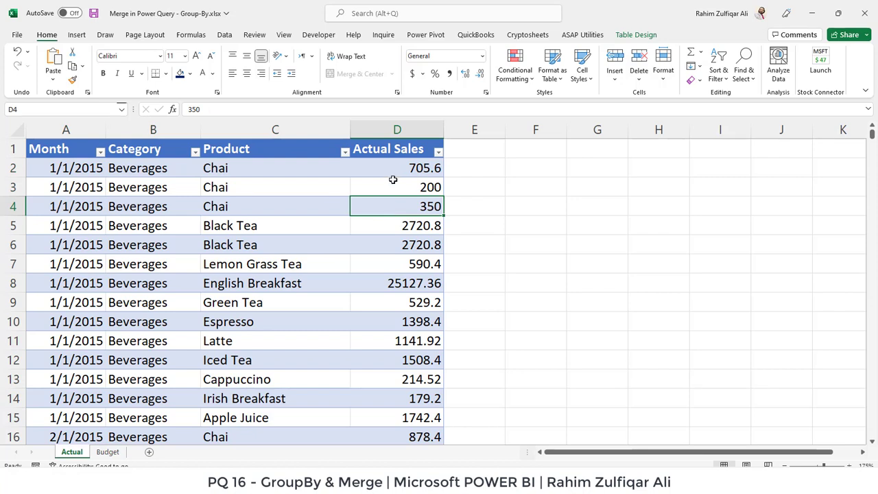
pyautogui.moveTo(396, 167); pyautogui.dragTo(397, 206)
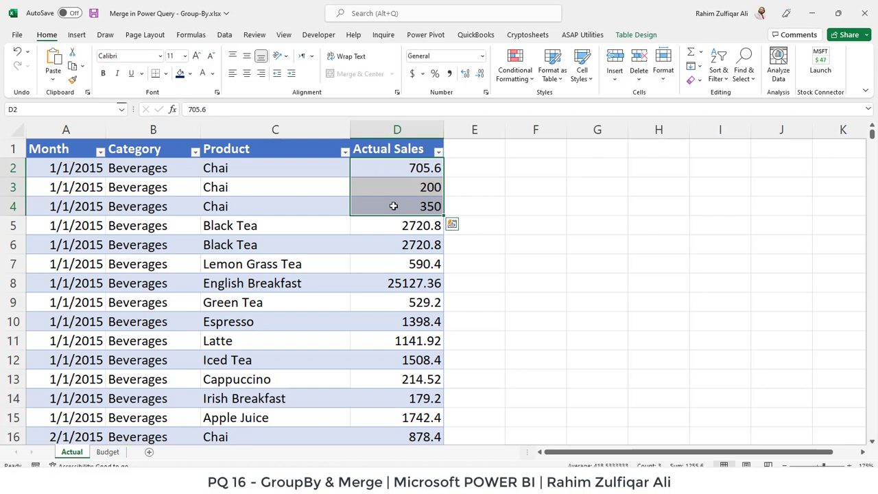
# Step: Change the second Black Tea row's Actual Sales to 1000
pyautogui.moveTo(65, 226); pyautogui.dragTo(154, 244)
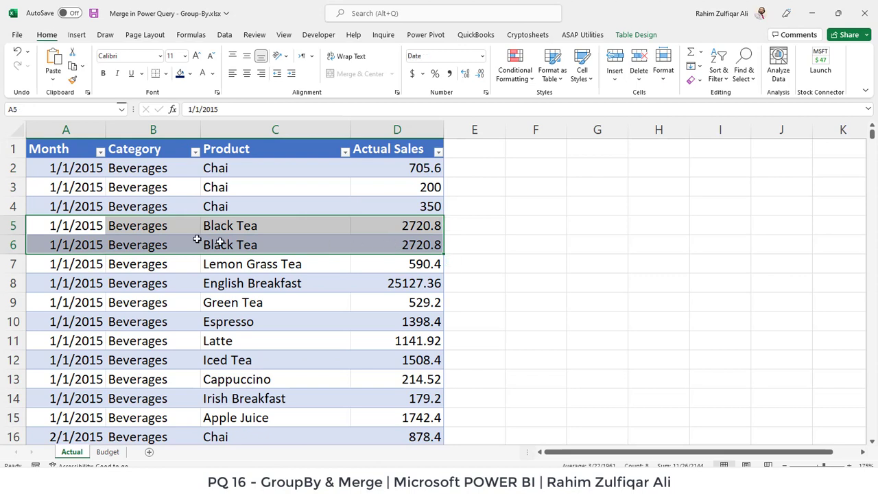
pyautogui.click(66, 244)
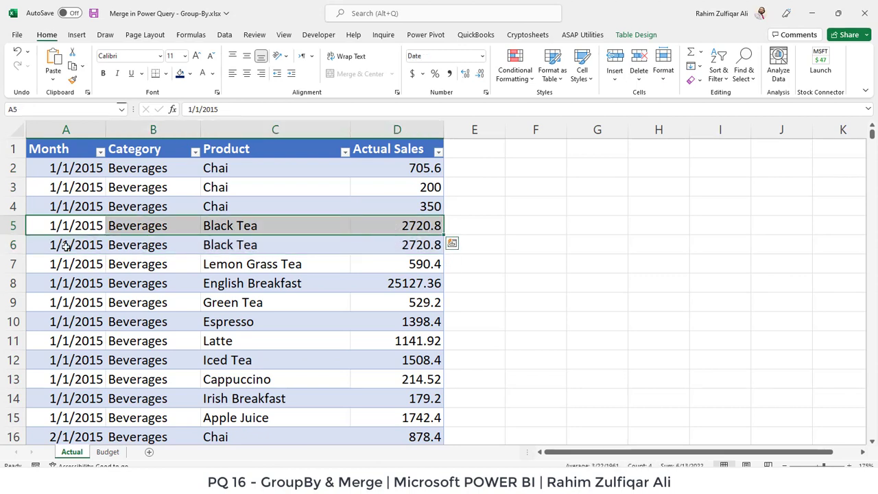
pyautogui.click(66, 244)
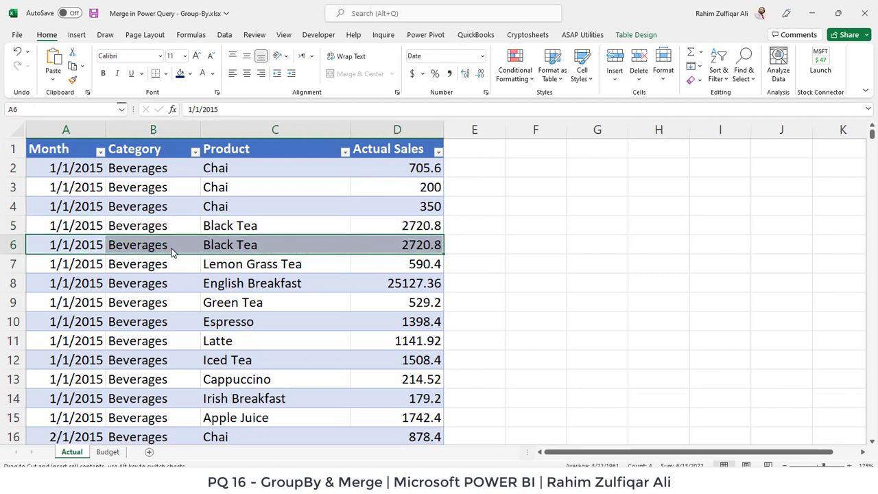
pyautogui.click(274, 225)
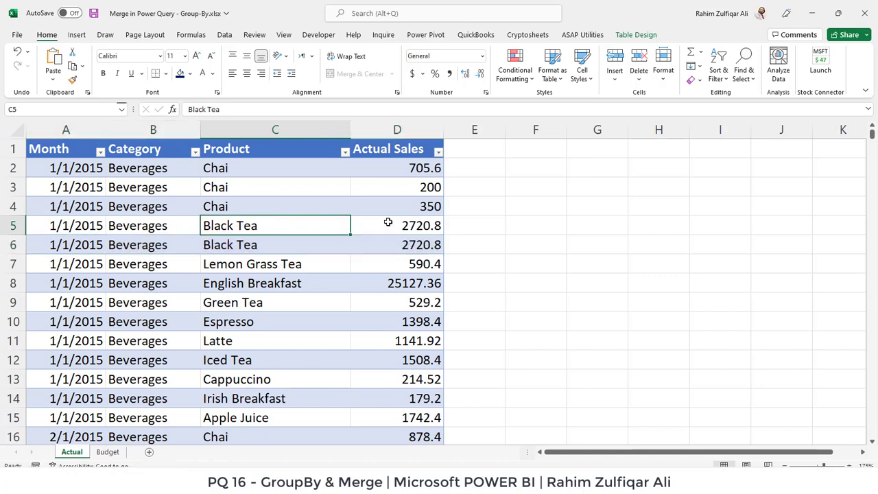
pyautogui.write('1')
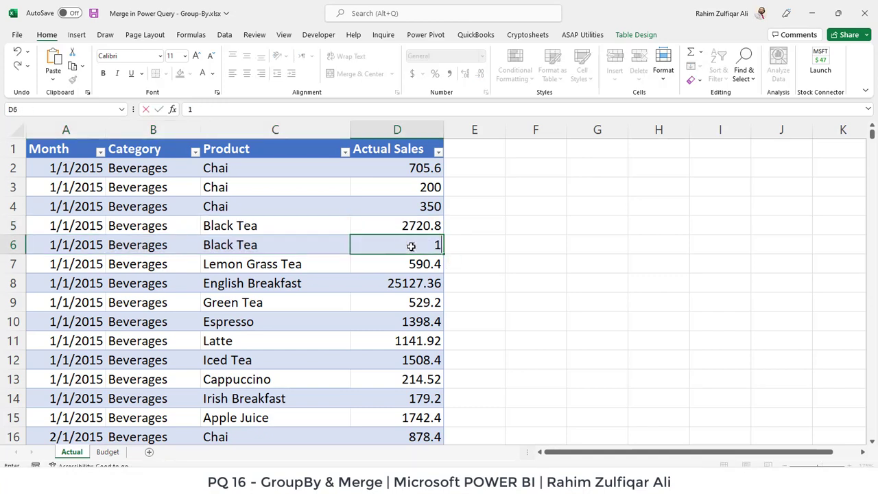
pyautogui.write('1000')
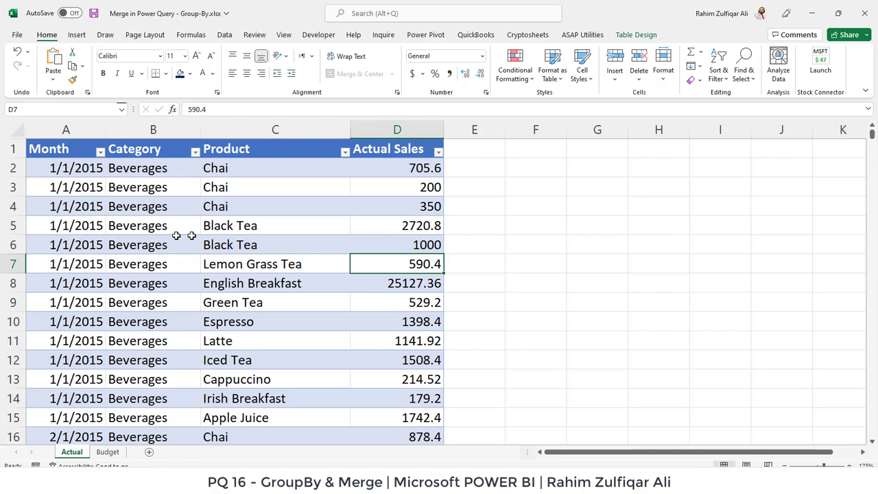
pyautogui.moveTo(66, 225); pyautogui.dragTo(396, 245)
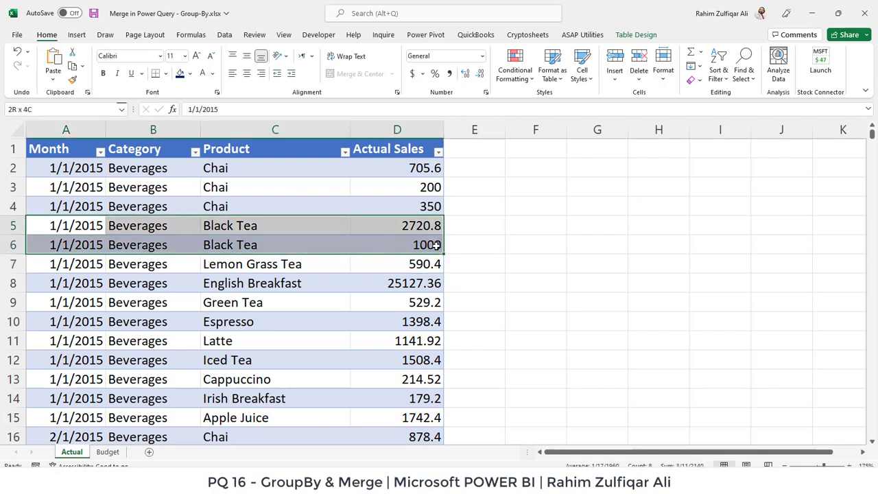
pyautogui.click(66, 225)
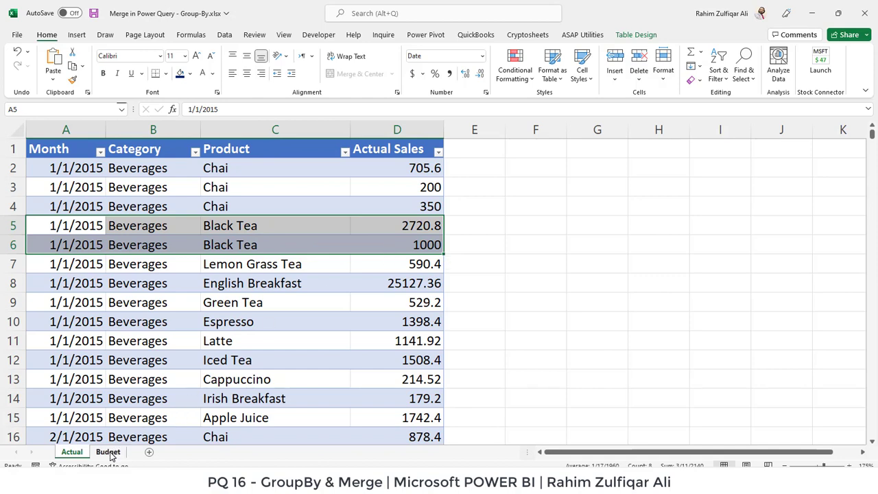
# Step: Compare the duplicate Chai rows on the Budget sheet with the Chai sales on the Actual sheet, ending on Actual
pyautogui.click(108, 452)
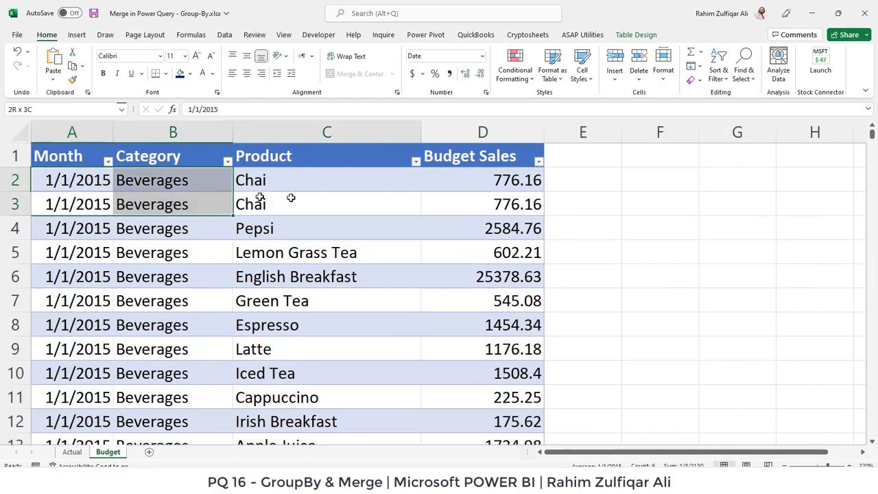
pyautogui.click(71, 180)
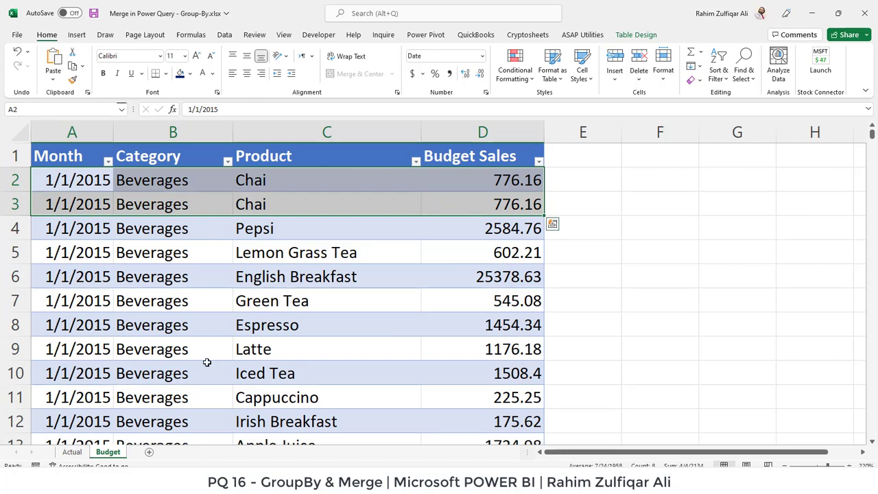
pyautogui.click(72, 451)
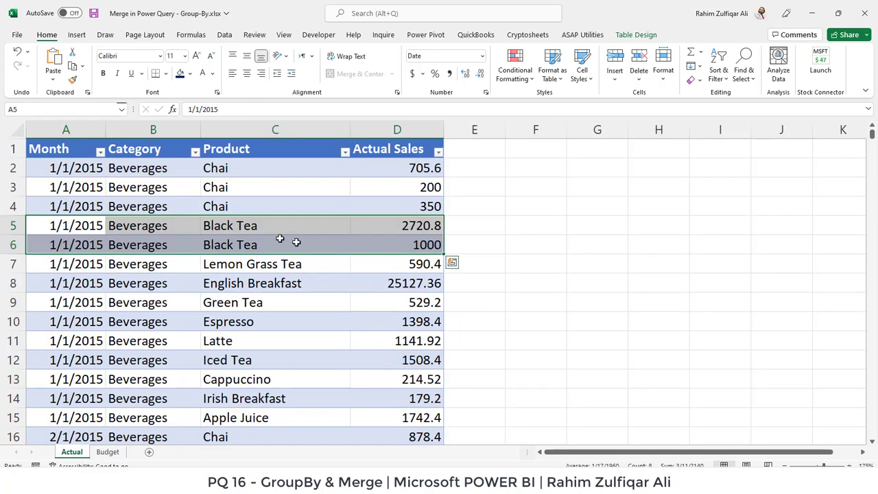
pyautogui.click(396, 187)
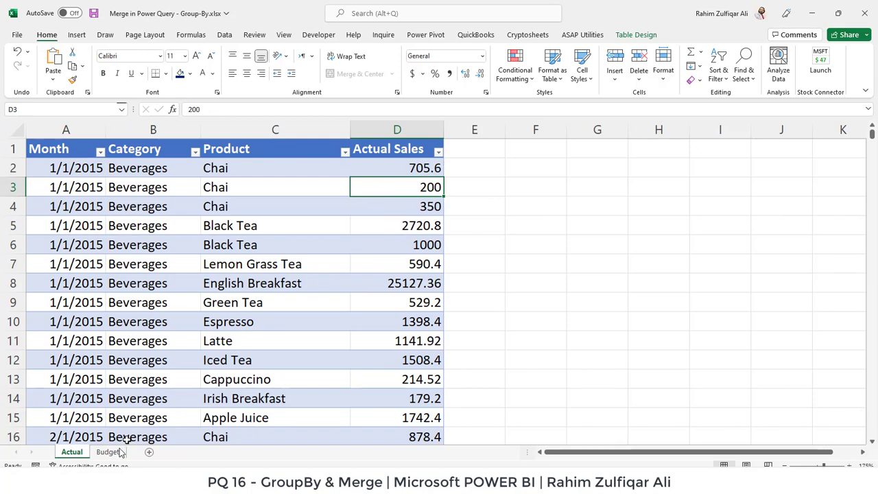
pyautogui.click(107, 451)
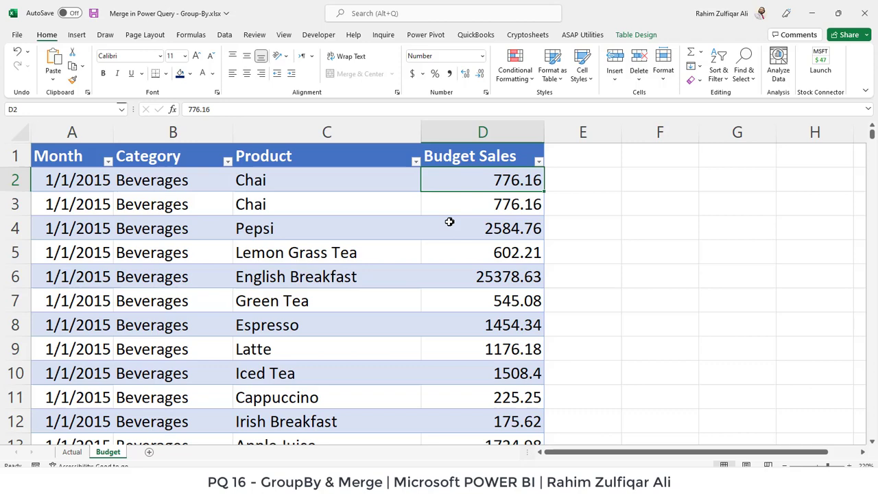
pyautogui.click(326, 180)
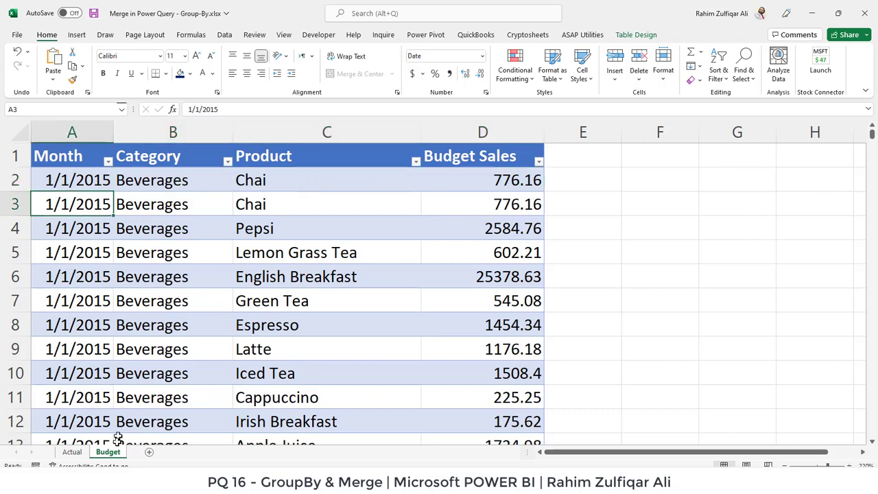
pyautogui.click(71, 452)
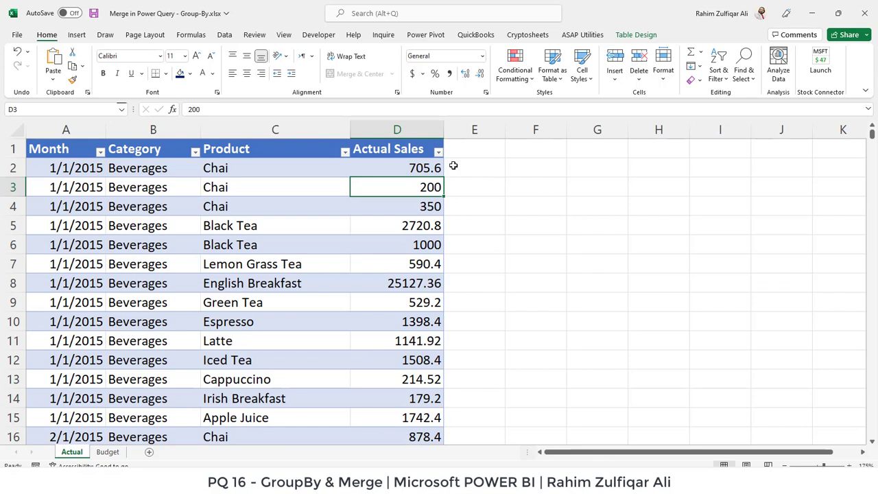
pyautogui.moveTo(390, 166)
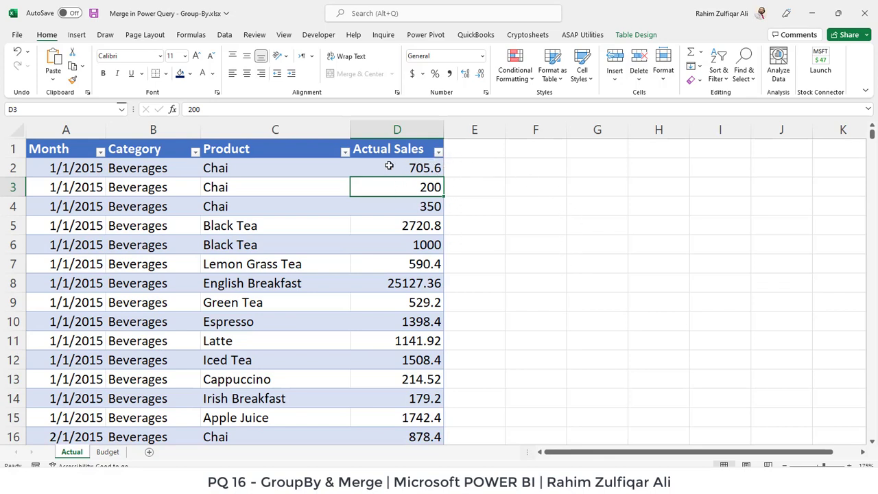
pyautogui.moveTo(143, 442)
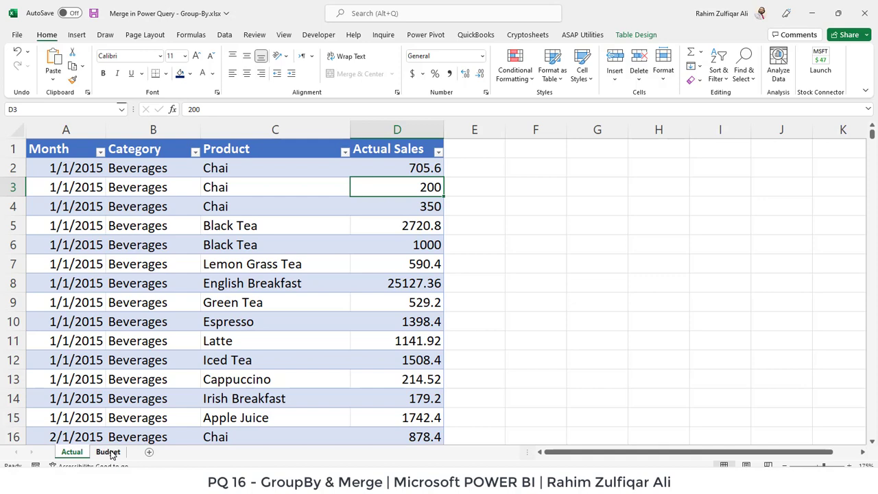
pyautogui.click(72, 451)
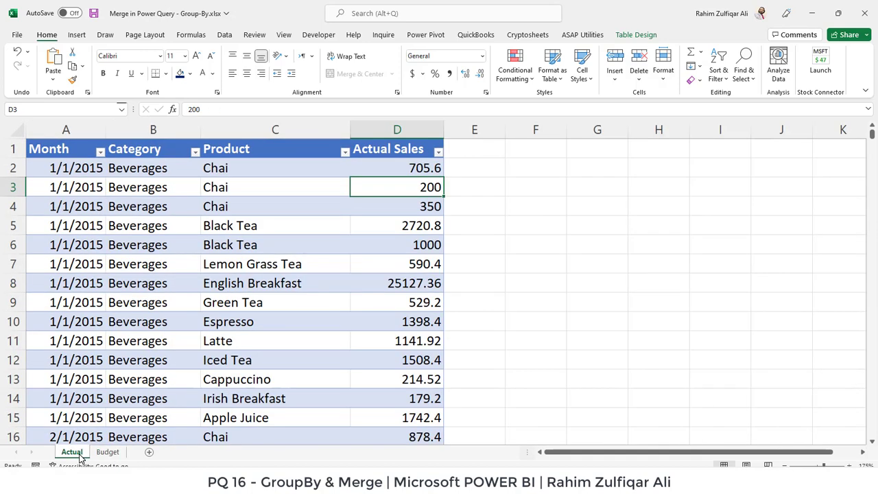
pyautogui.click(154, 283)
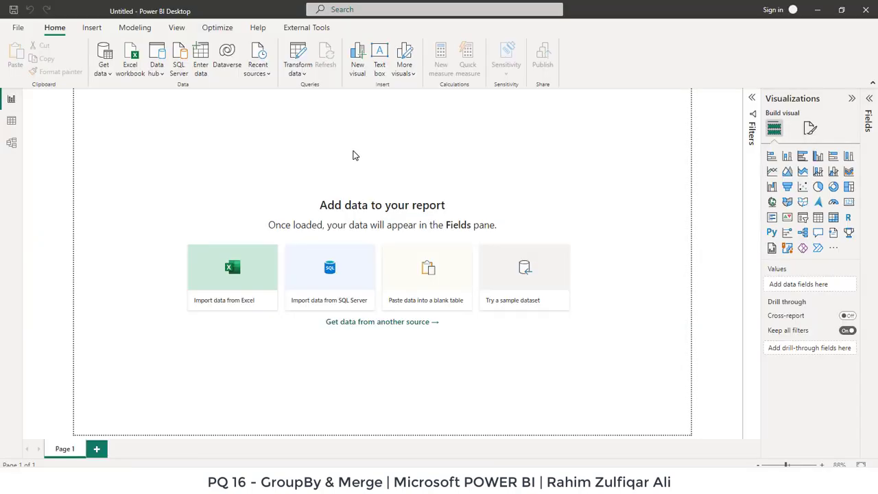
pyautogui.moveTo(107, 83)
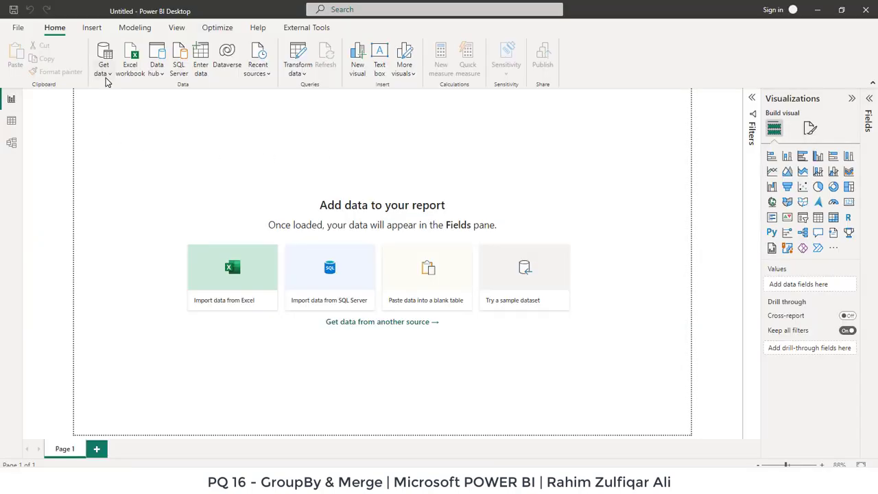
# Step: Get data from the Excel workbook 'Merge in Power Query - Group-By.xlsx' in the PQ 16 - GroupBy folder
pyautogui.click(103, 58)
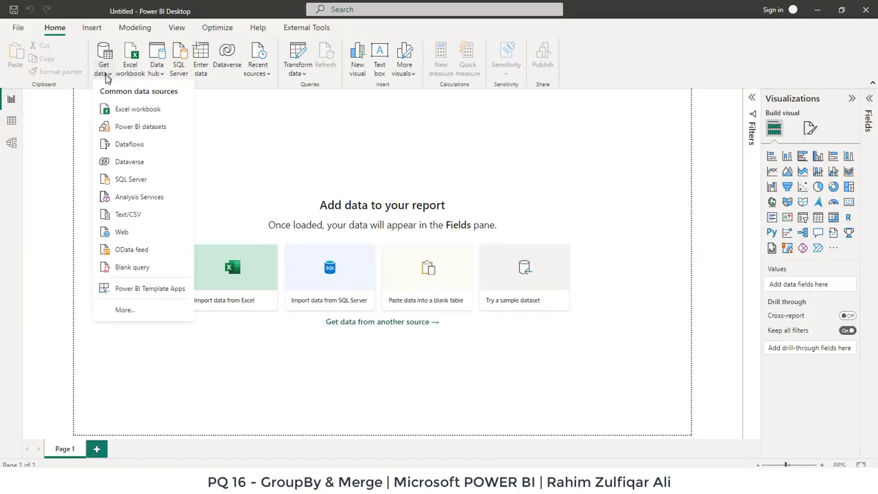
pyautogui.click(448, 184)
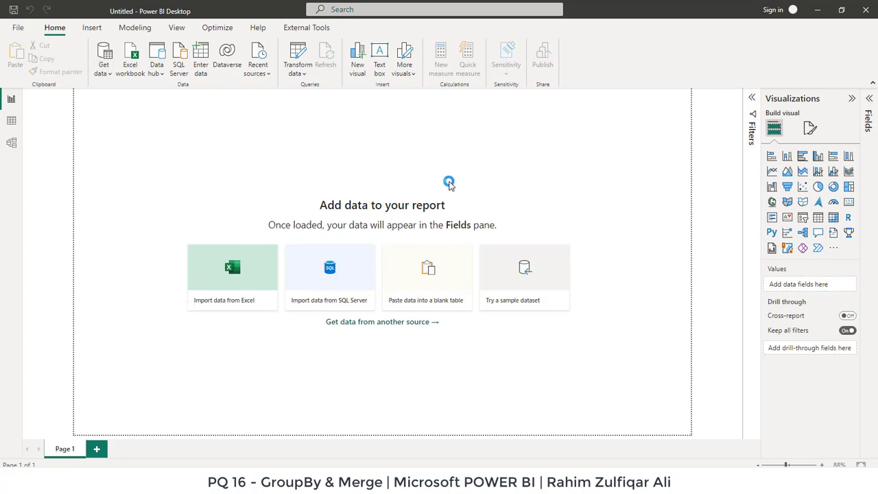
pyautogui.click(232, 278)
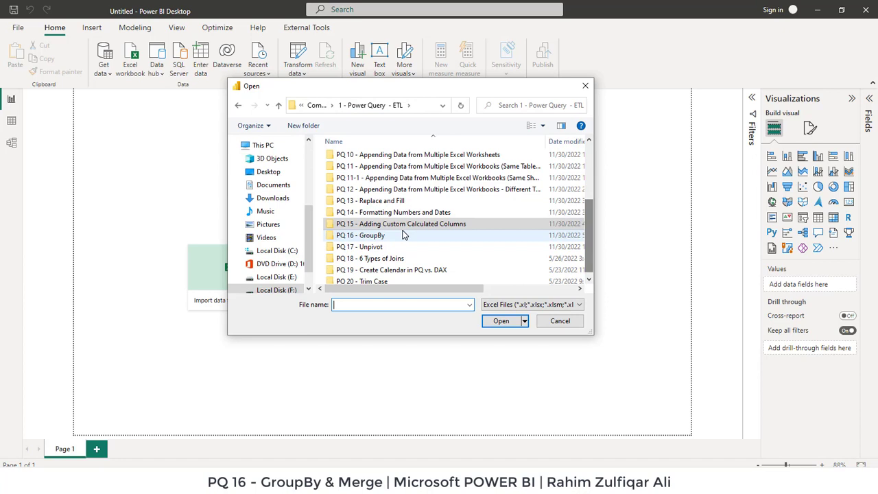
pyautogui.doubleClick(359, 235)
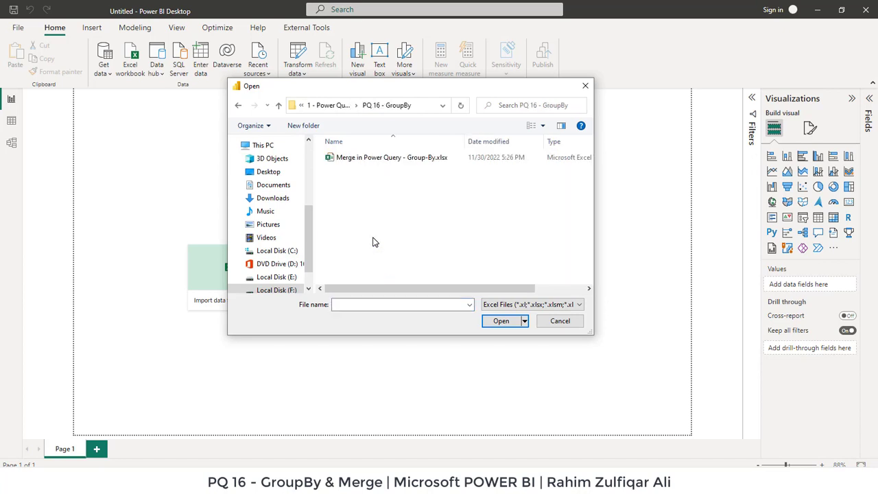
pyautogui.click(560, 321)
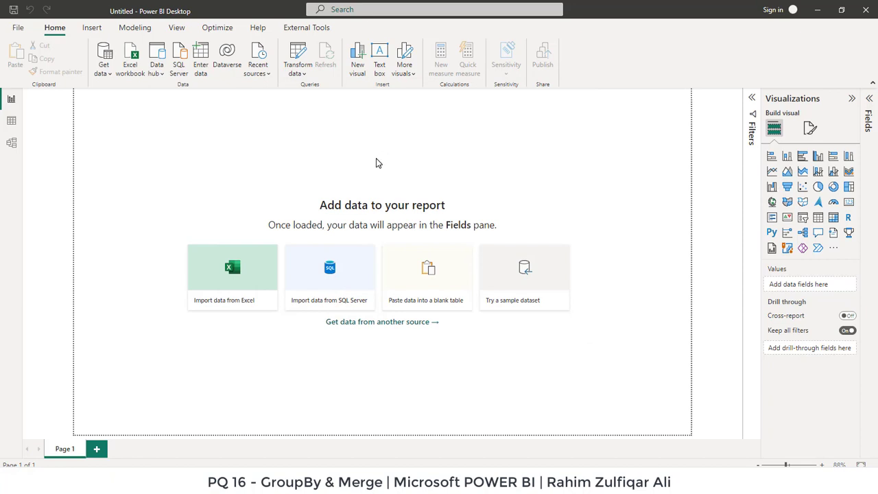
# Step: Tick Actual1 and Budget2 in the Navigator and send them to Transform Data
pyautogui.click(232, 268)
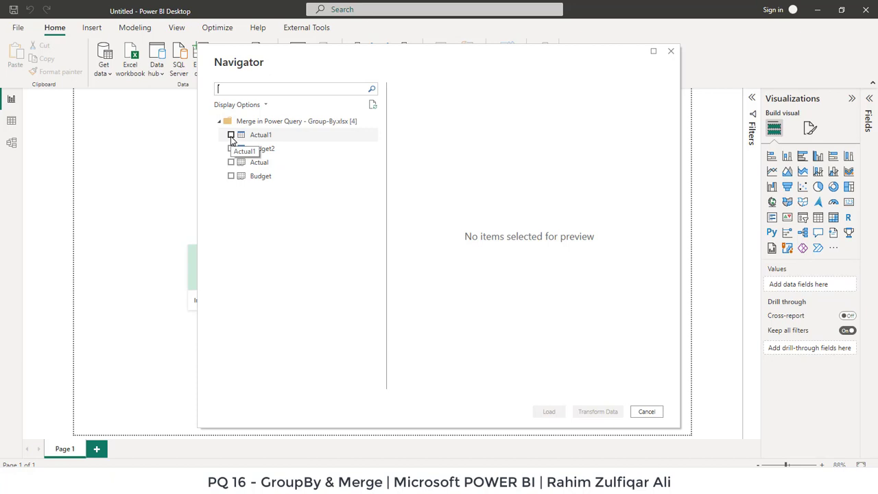
pyautogui.click(231, 148)
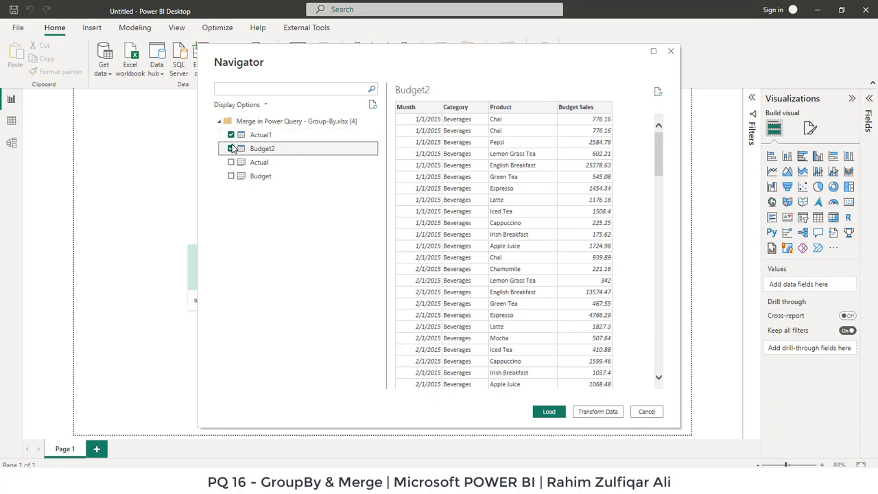
pyautogui.click(597, 411)
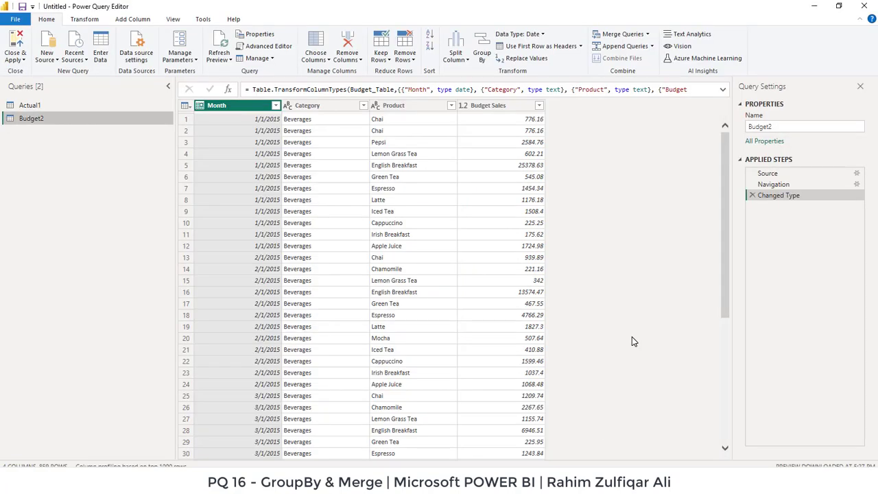
pyautogui.moveTo(439, 150)
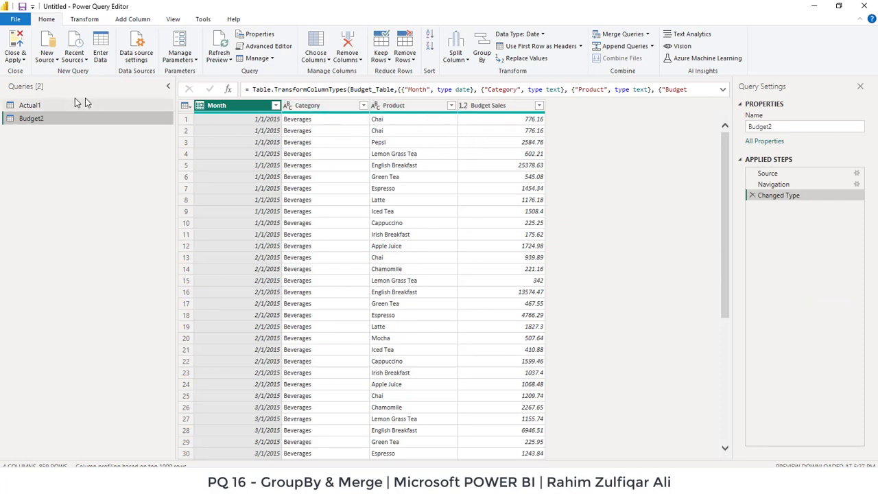
# Step: Select the Actual1 query and start Group By from the Transform commands
pyautogui.click(30, 104)
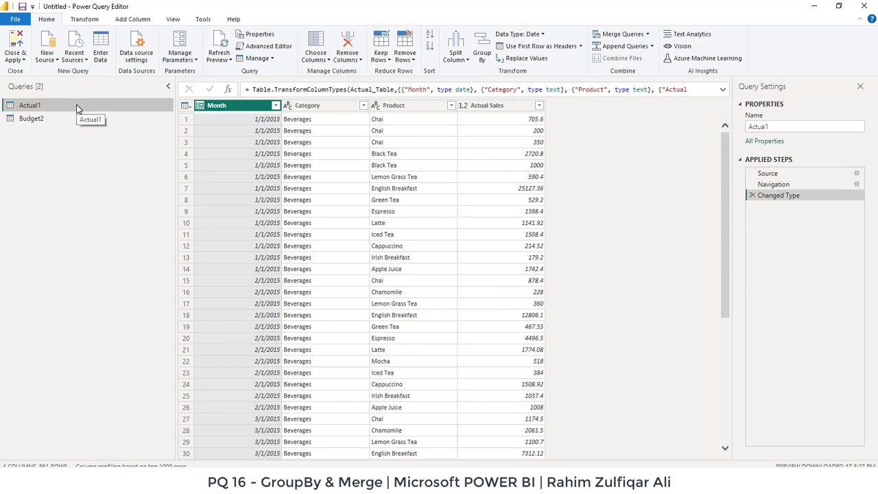
pyautogui.moveTo(307, 115)
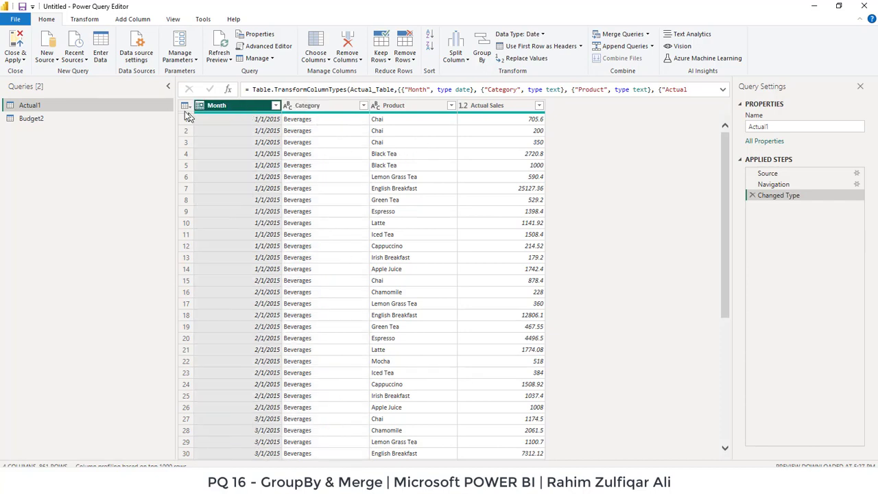
pyautogui.moveTo(85, 19)
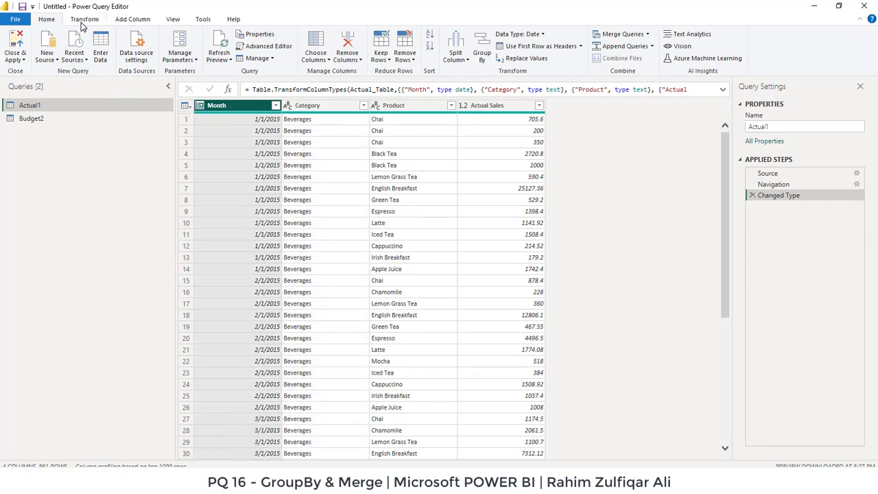
pyautogui.click(85, 20)
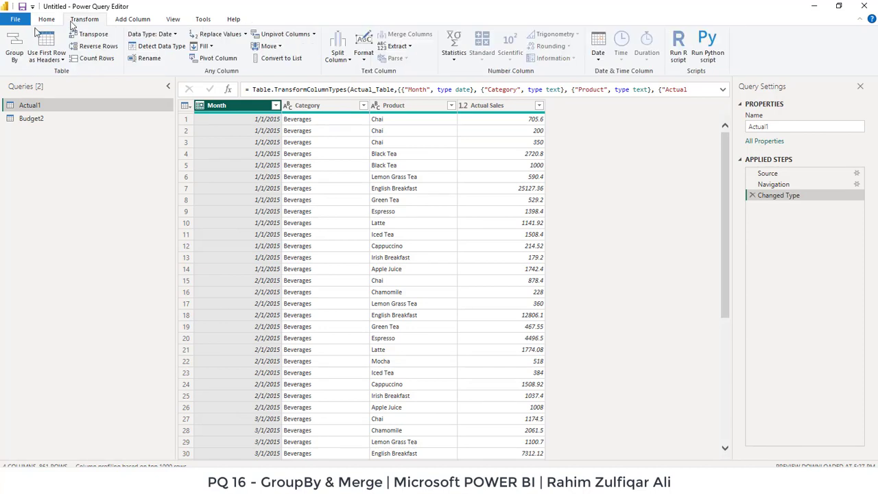
pyautogui.moveTo(13, 48)
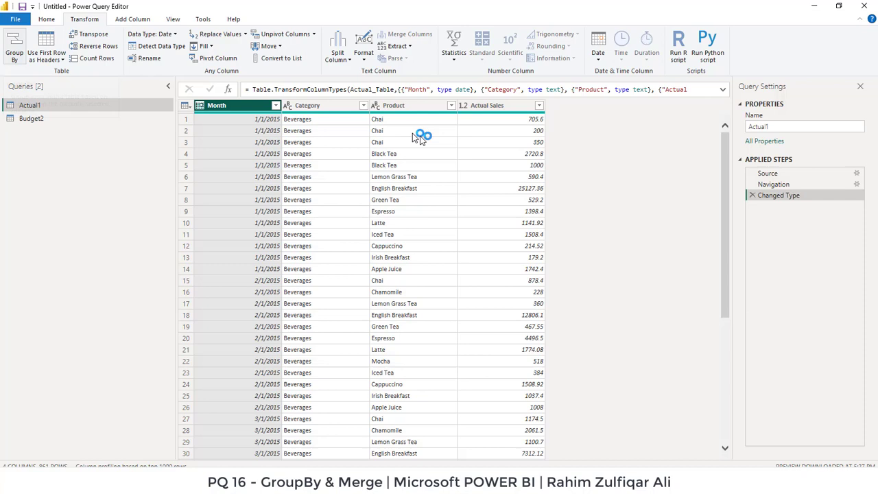
pyautogui.moveTo(426, 140)
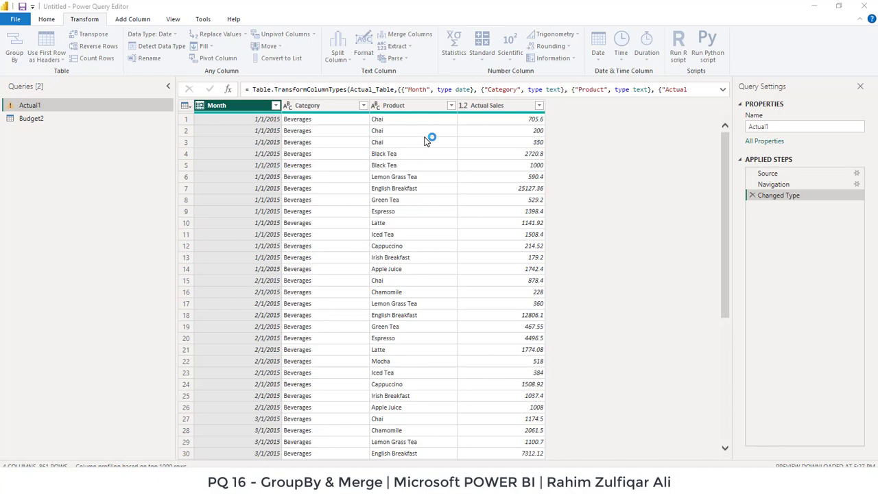
pyautogui.click(14, 44)
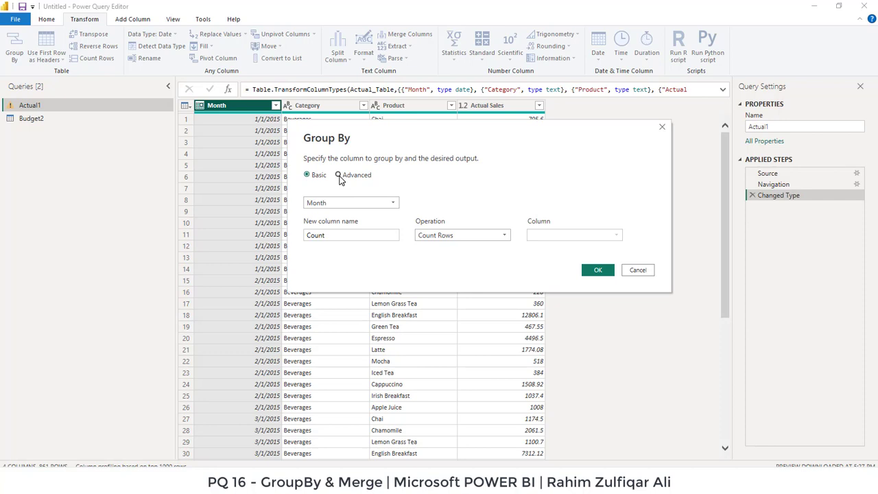
# Step: Advanced-group Actual1 by Month, Category and Product, summing Actual Sales into an 'Actual Sales' column
pyautogui.click(337, 174)
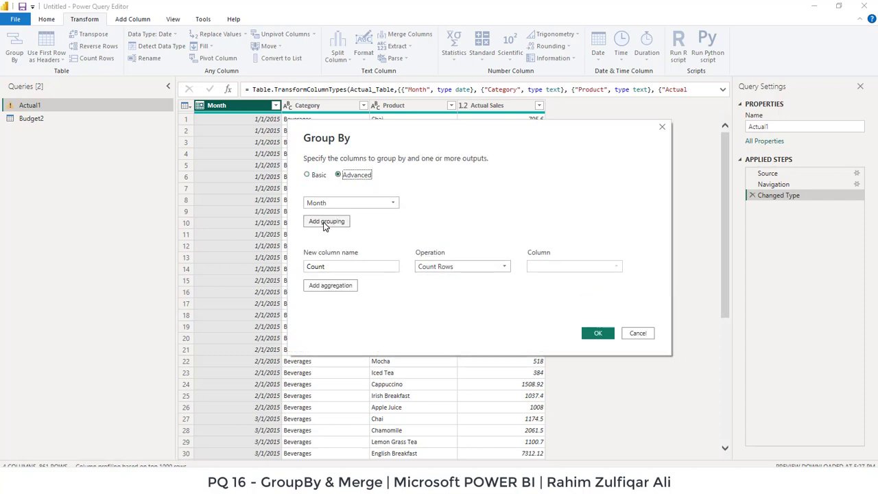
pyautogui.moveTo(326, 137); pyautogui.dragTo(343, 203)
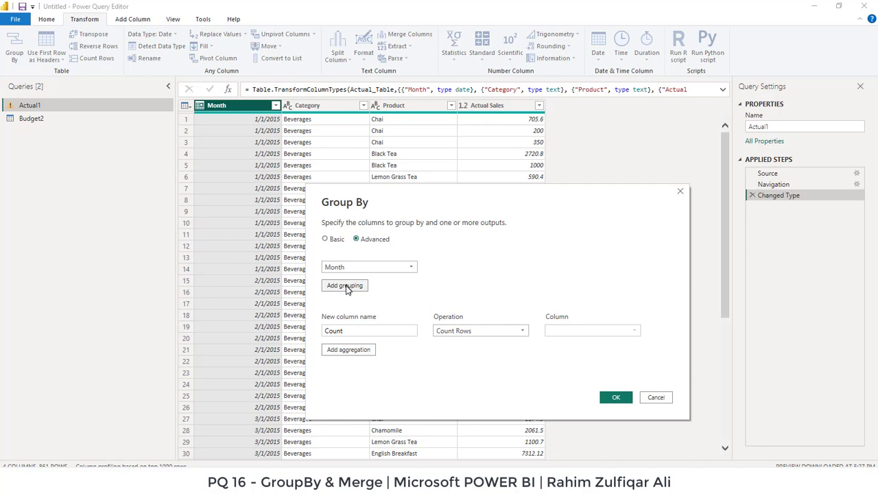
pyautogui.click(343, 285)
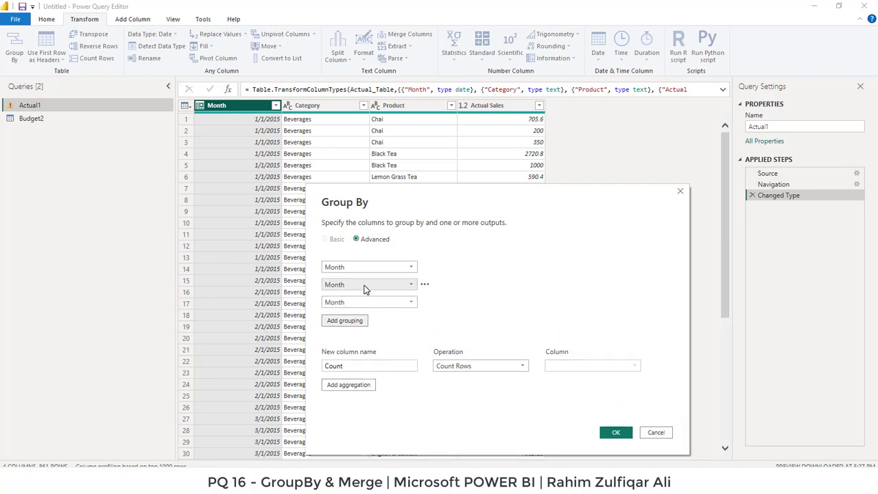
pyautogui.click(369, 284)
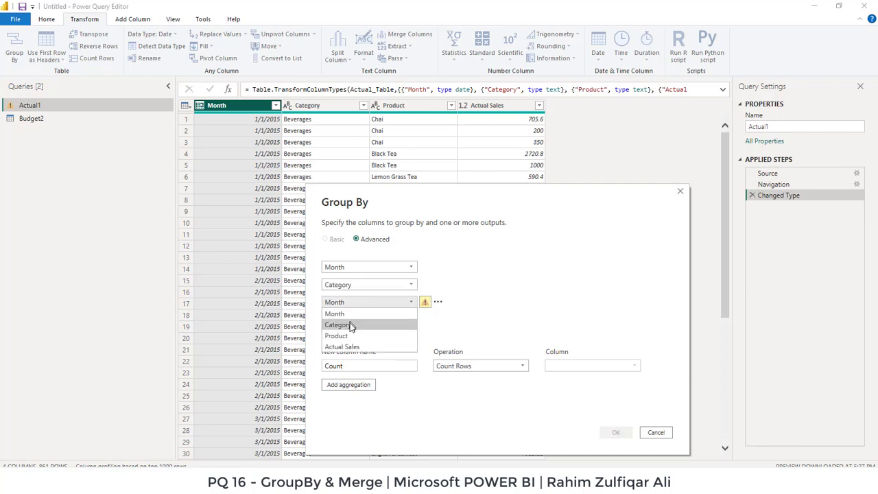
pyautogui.click(337, 335)
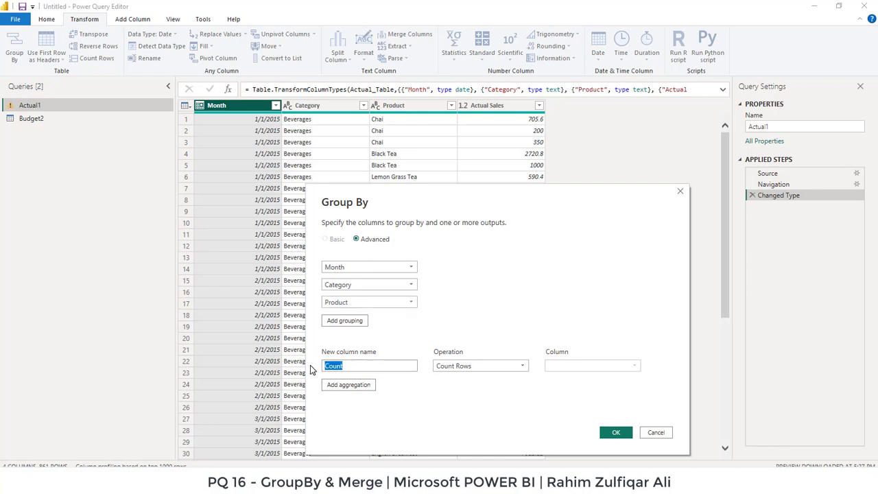
pyautogui.write('A')
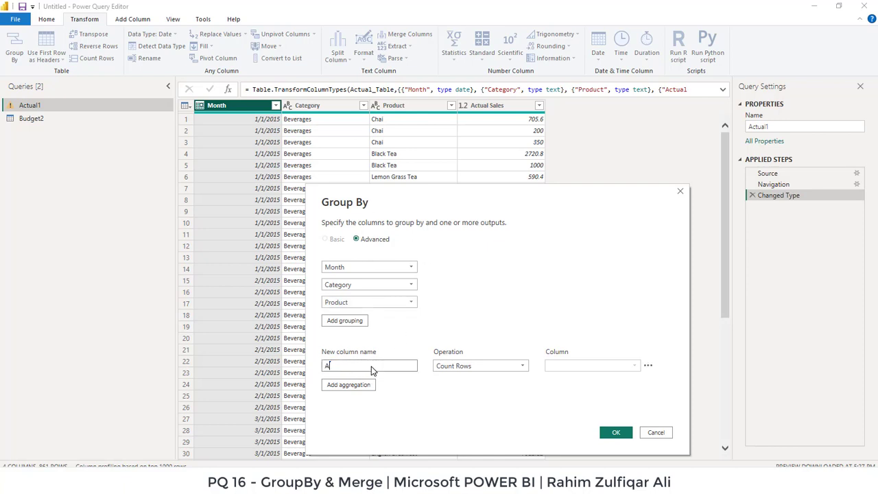
pyautogui.write('Actual Sales')
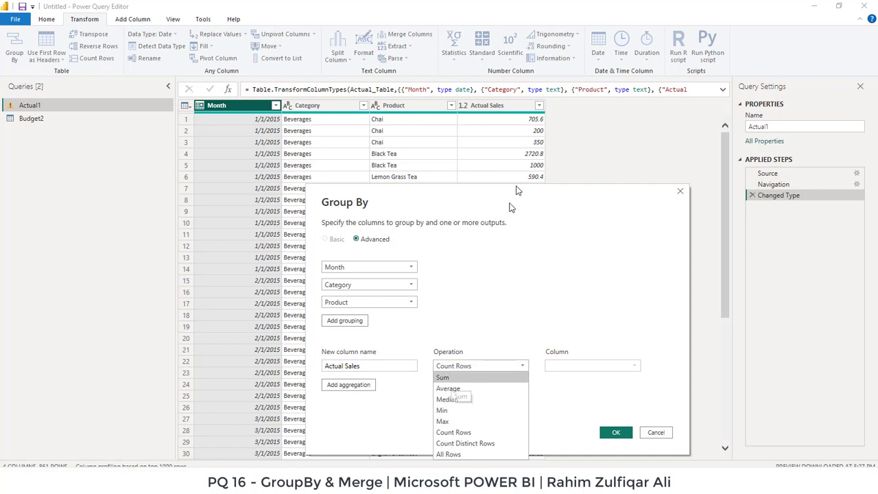
pyautogui.moveTo(453, 388)
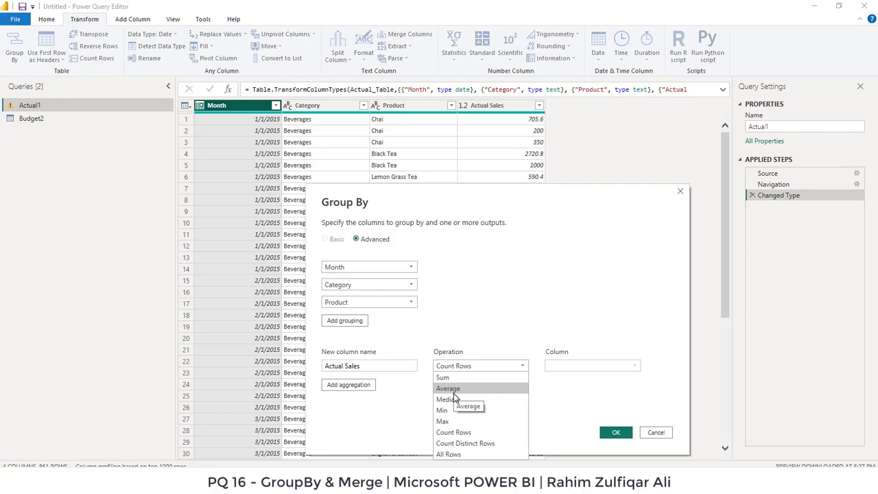
pyautogui.moveTo(447, 399)
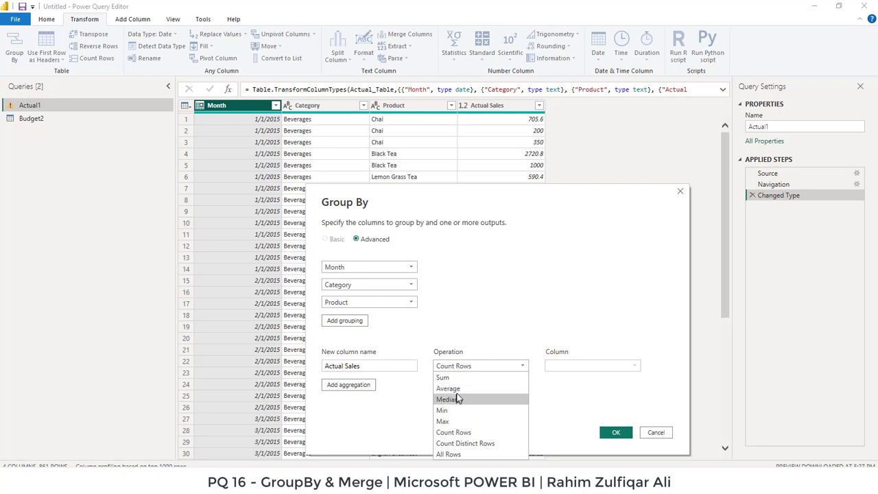
pyautogui.moveTo(442, 377)
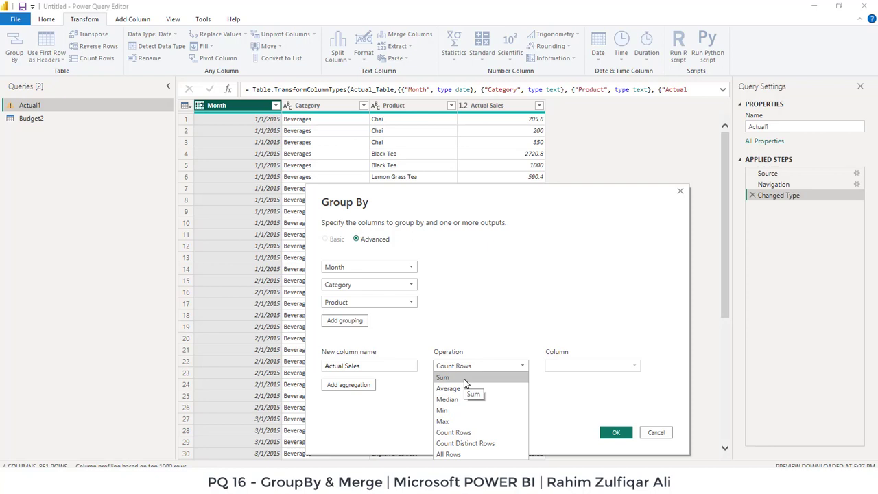
pyautogui.click(442, 377)
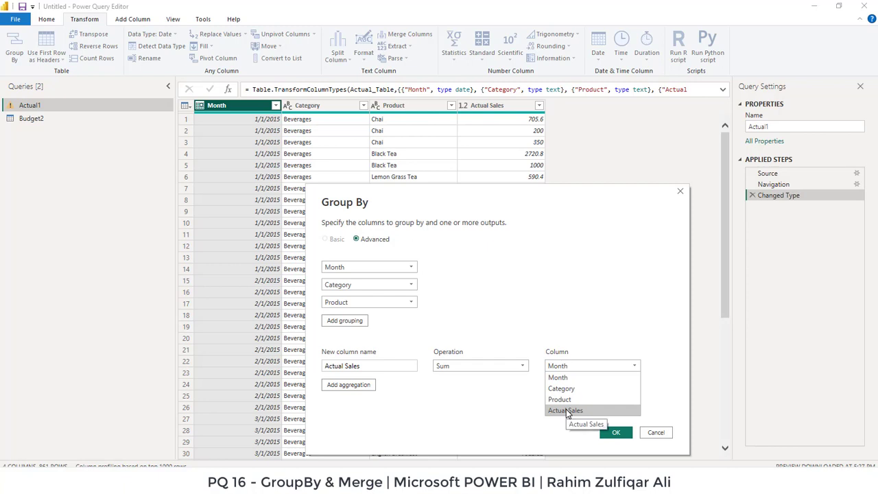
pyautogui.click(566, 409)
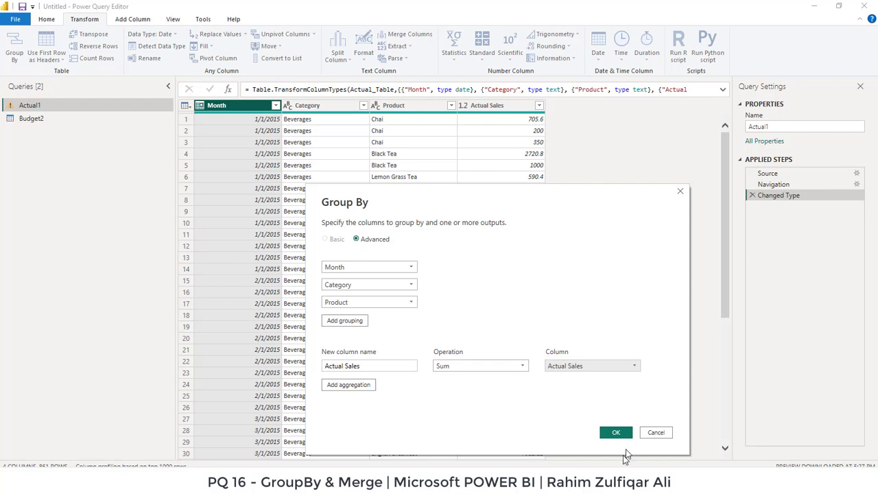
pyautogui.click(615, 432)
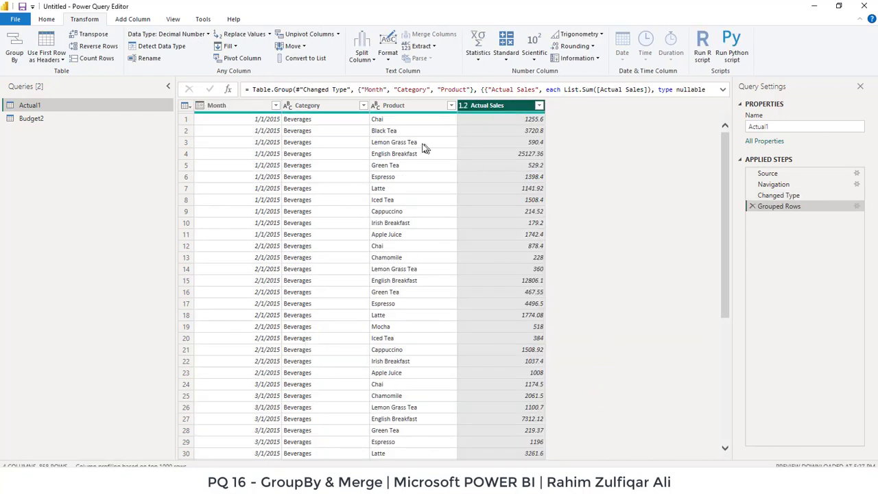
pyautogui.click(394, 104)
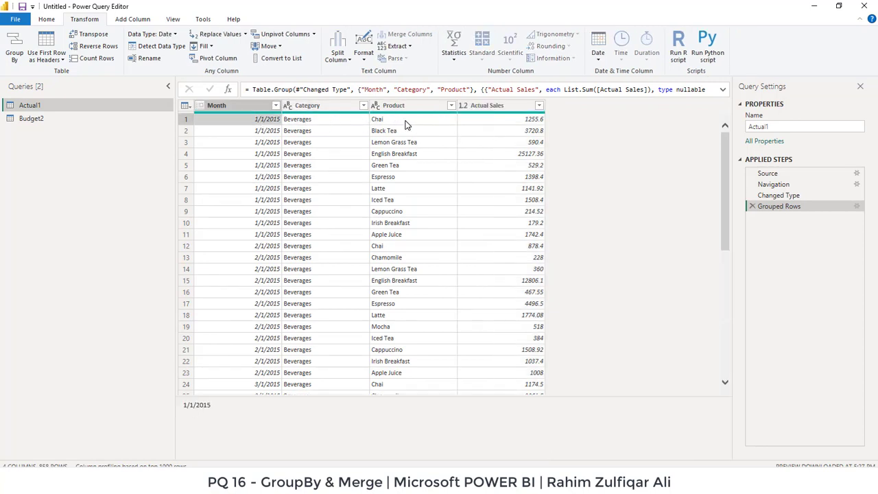
pyautogui.moveTo(318, 129)
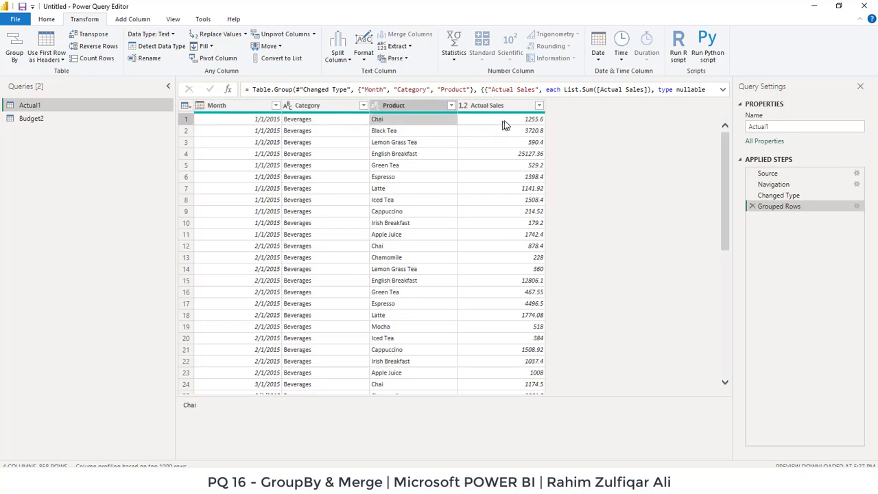
pyautogui.click(487, 104)
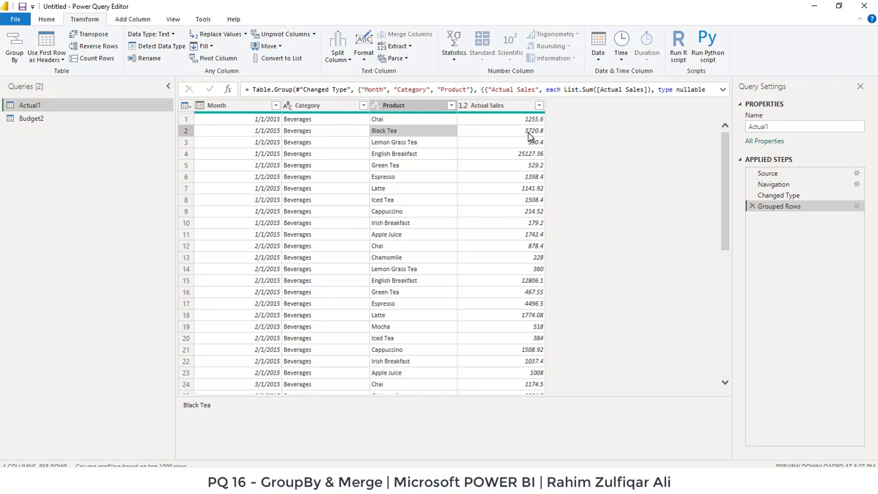
pyautogui.click(487, 105)
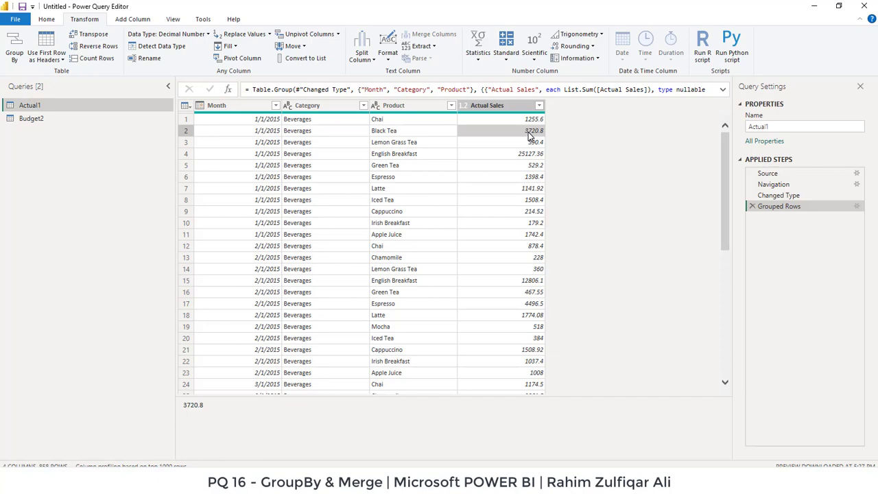
pyautogui.moveTo(30, 118)
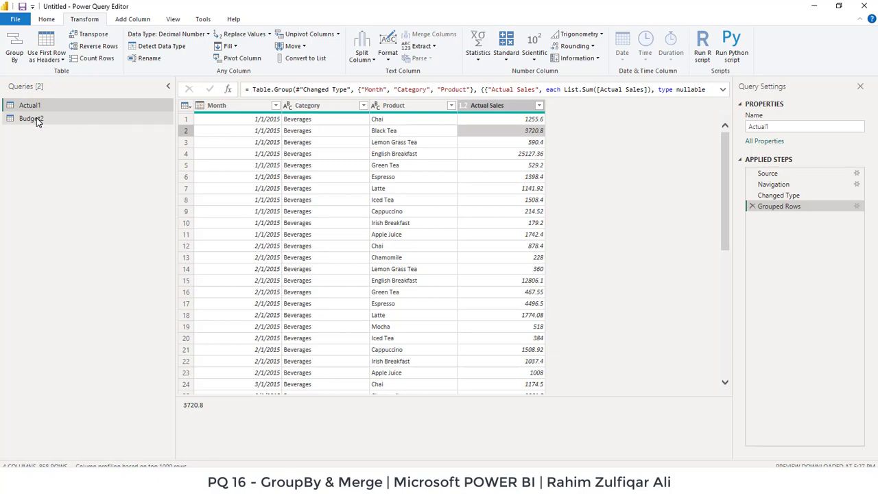
# Step: Advanced-group Budget2 by Month, Category and Product, summing Budget Sales into a 'Budget Sales' column
pyautogui.click(32, 118)
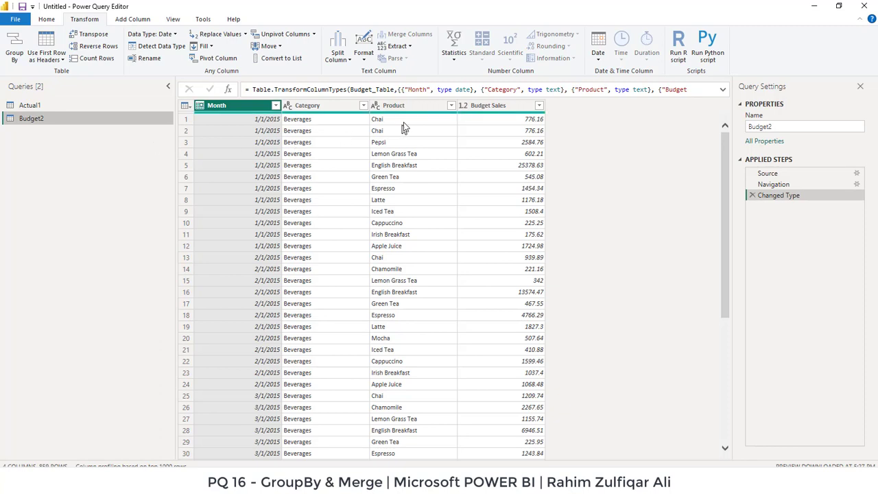
pyautogui.moveTo(34, 124)
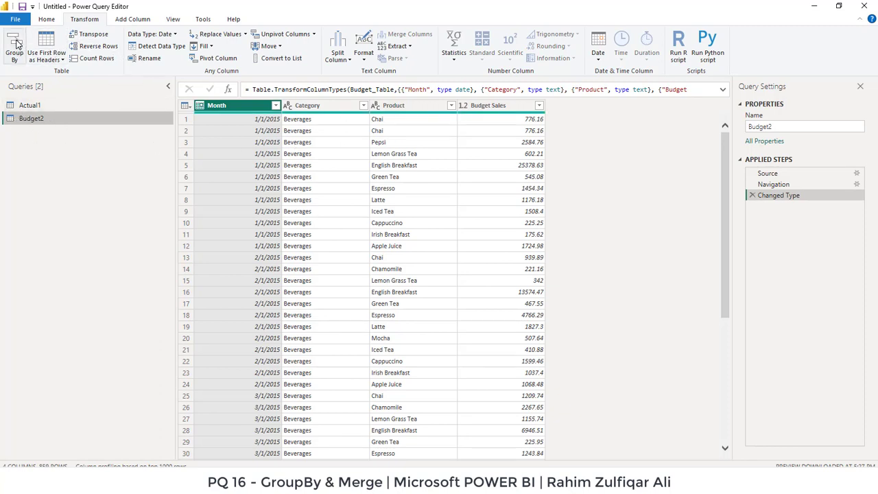
pyautogui.click(13, 45)
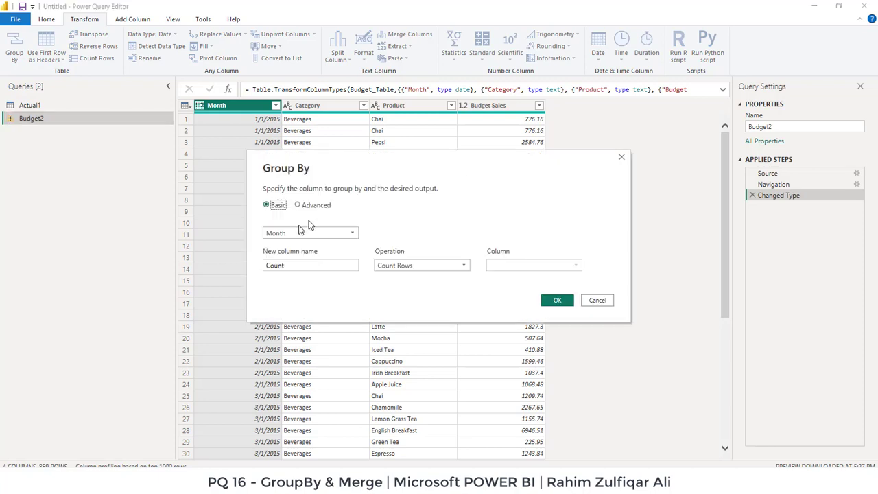
pyautogui.click(298, 205)
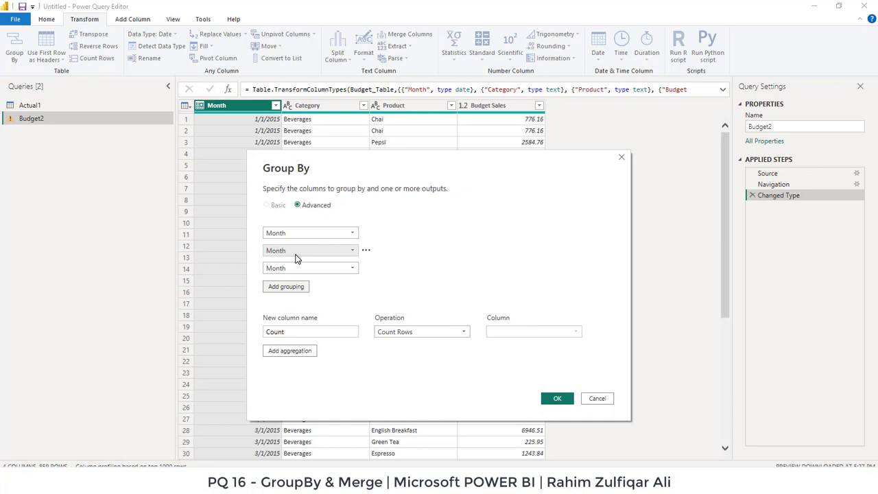
pyautogui.click(309, 250)
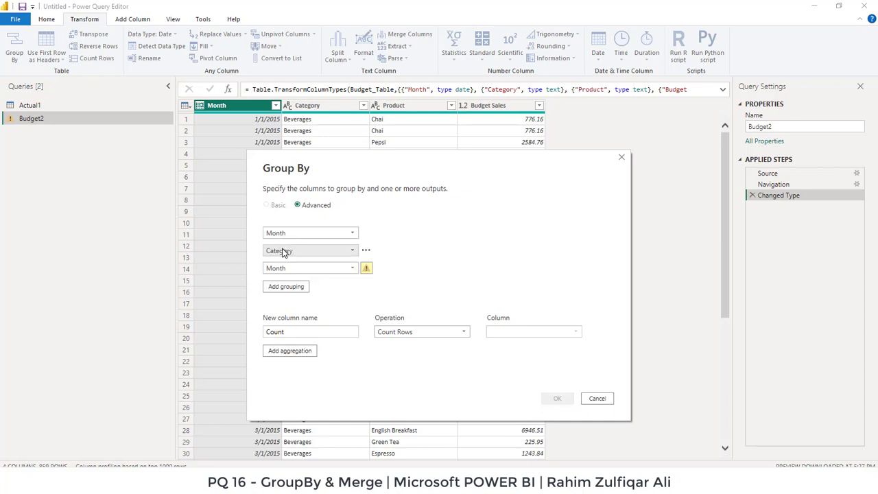
pyautogui.click(310, 268)
pyautogui.write('B')
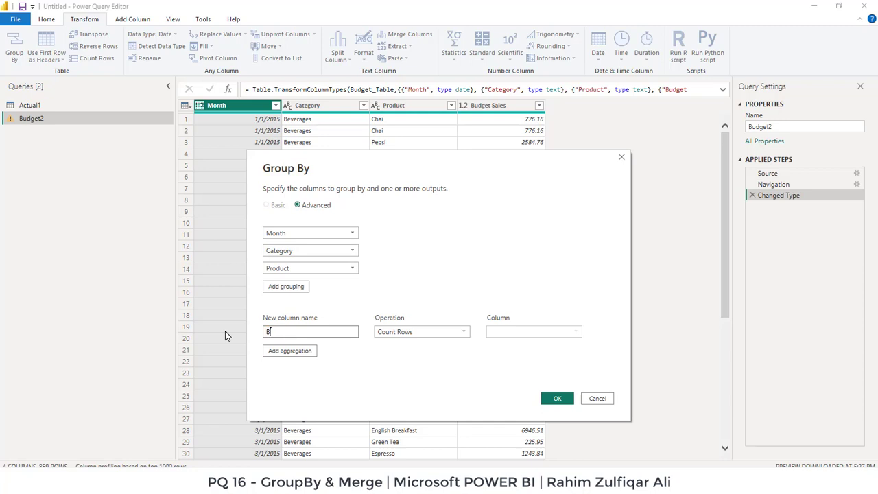
pyautogui.write('udget')
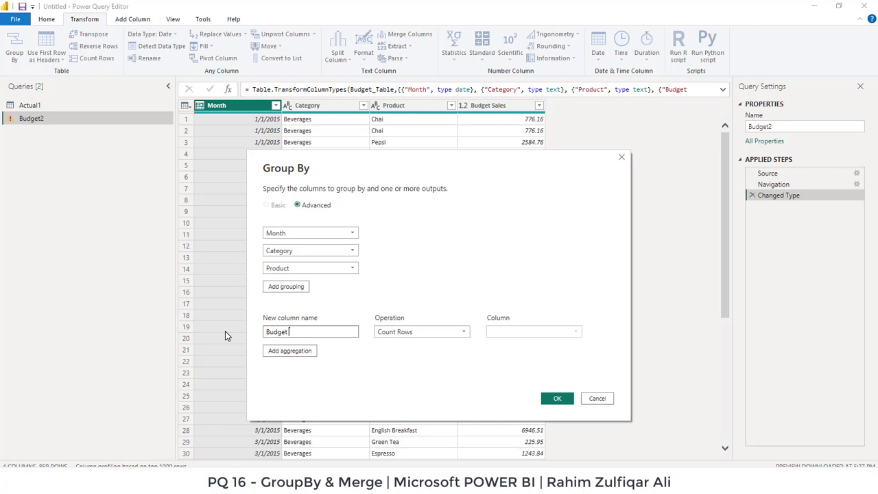
pyautogui.write('Sales')
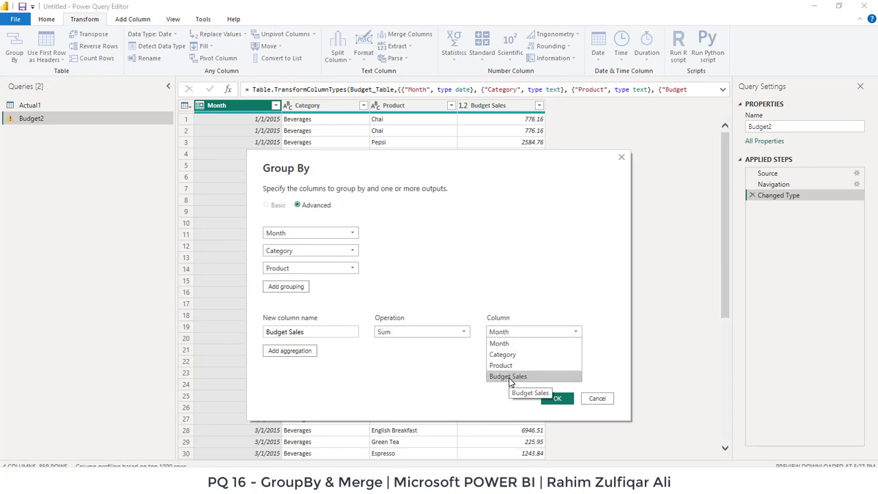
pyautogui.click(508, 376)
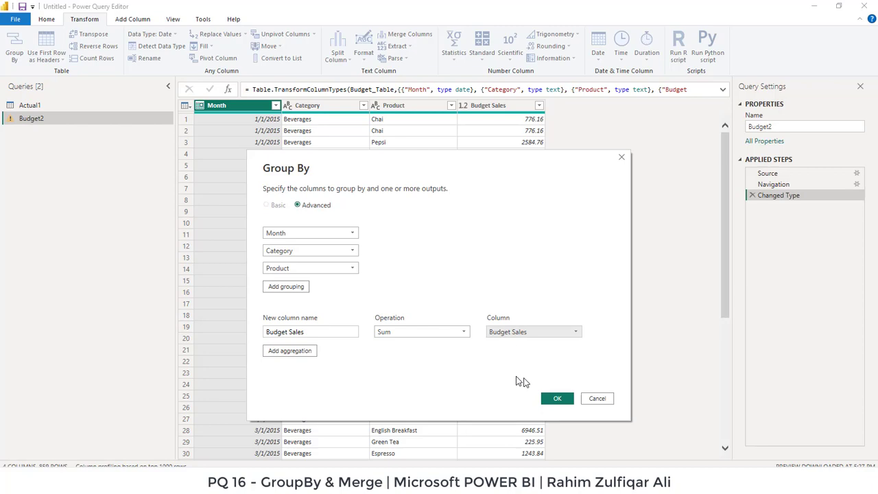
pyautogui.click(557, 398)
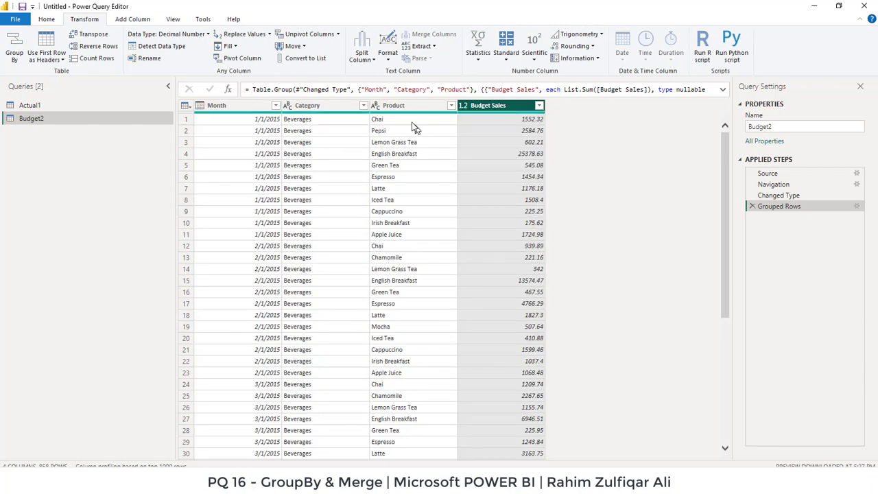
# Step: Check Actual1, reselect Budget2 and bring up the Merge Queries choices on Home
pyautogui.click(30, 104)
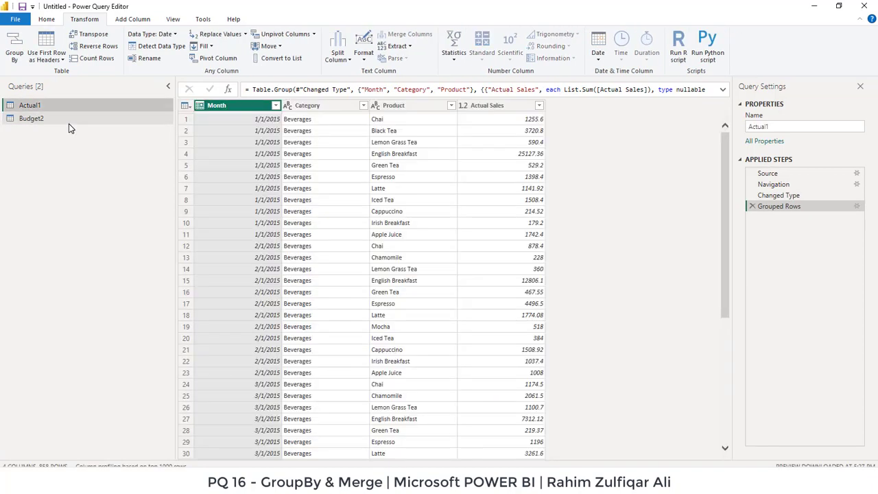
pyautogui.moveTo(61, 122)
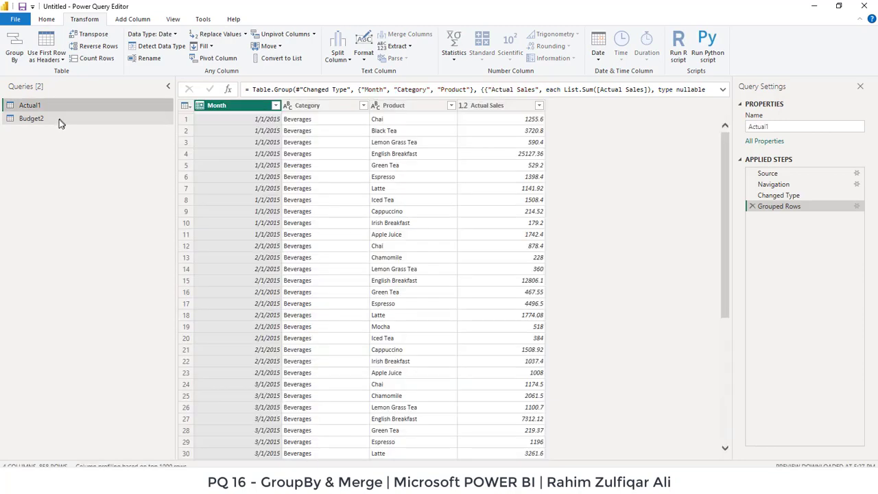
pyautogui.click(30, 118)
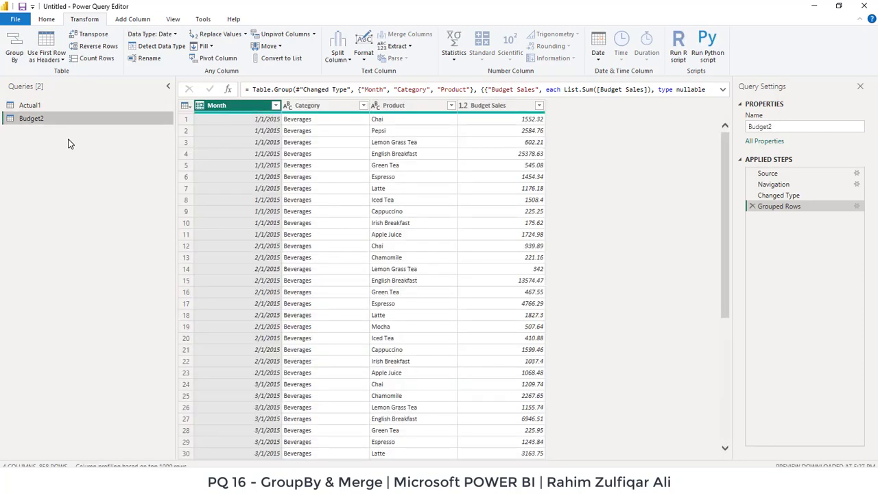
pyautogui.moveTo(71, 144)
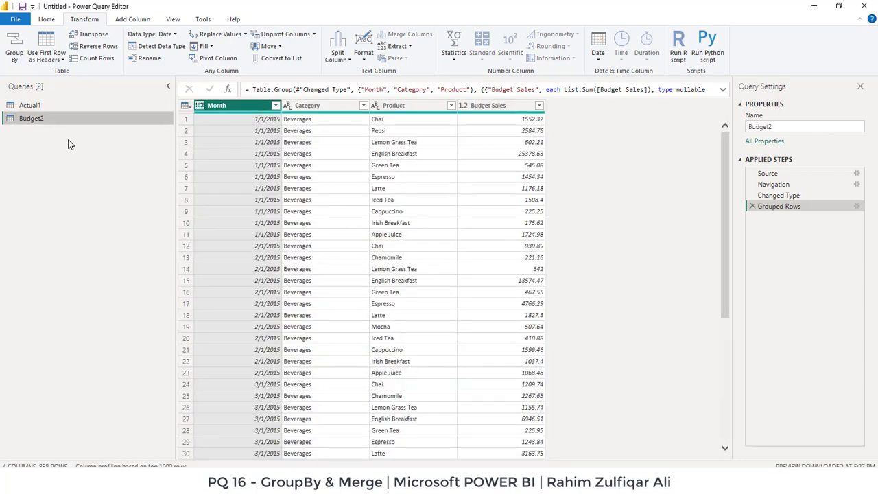
pyautogui.moveTo(273, 137)
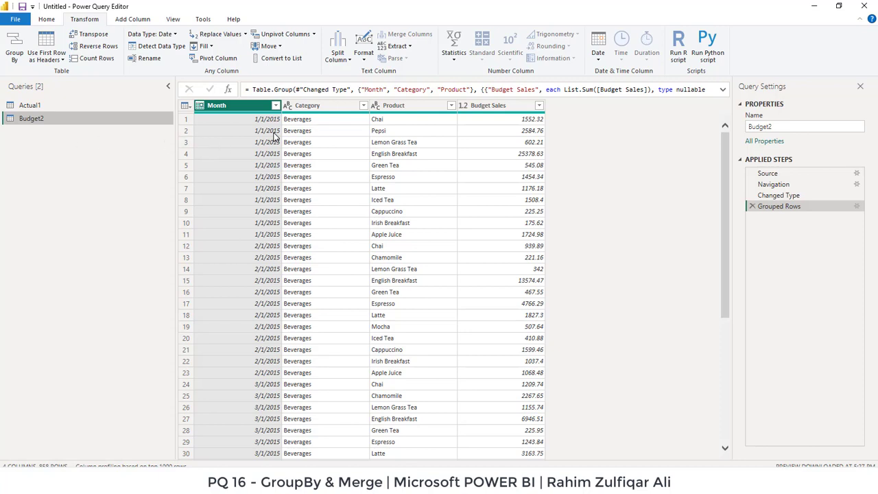
pyautogui.moveTo(103, 117)
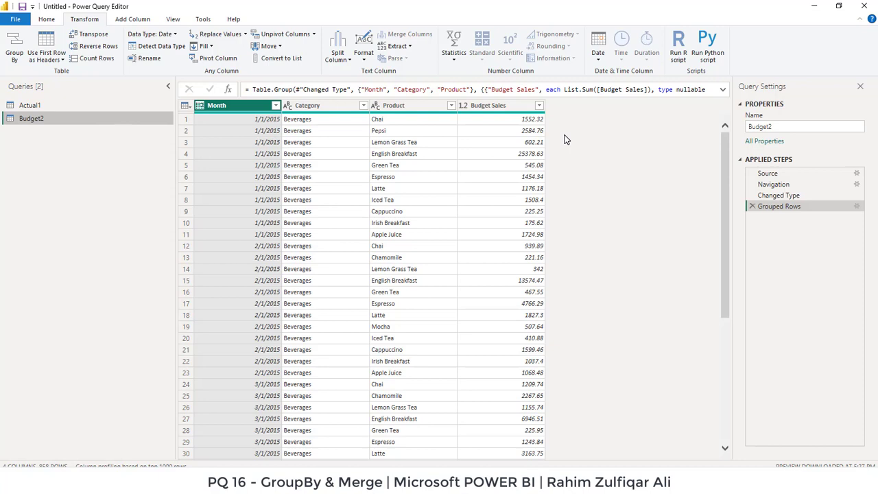
pyautogui.moveTo(549, 58)
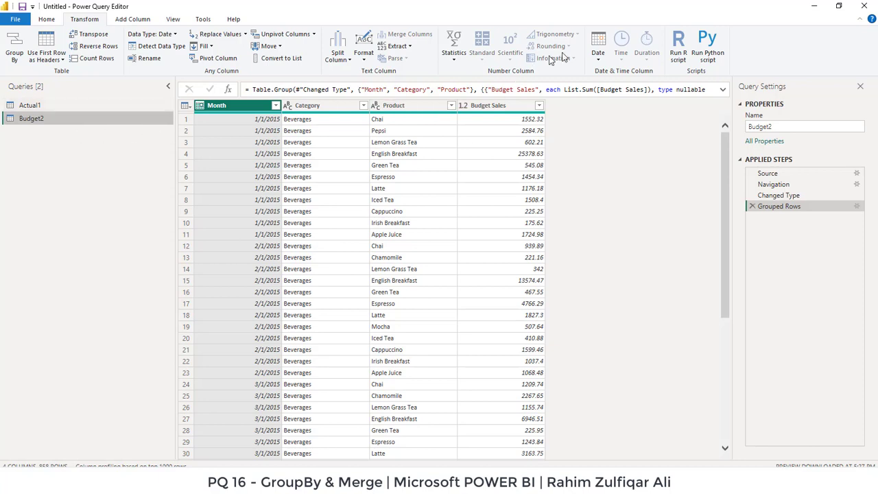
pyautogui.click(46, 19)
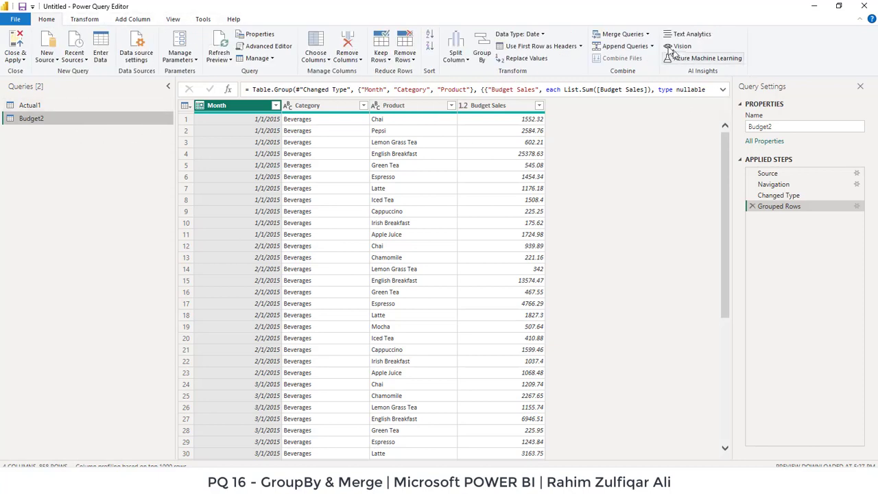
pyautogui.click(648, 33)
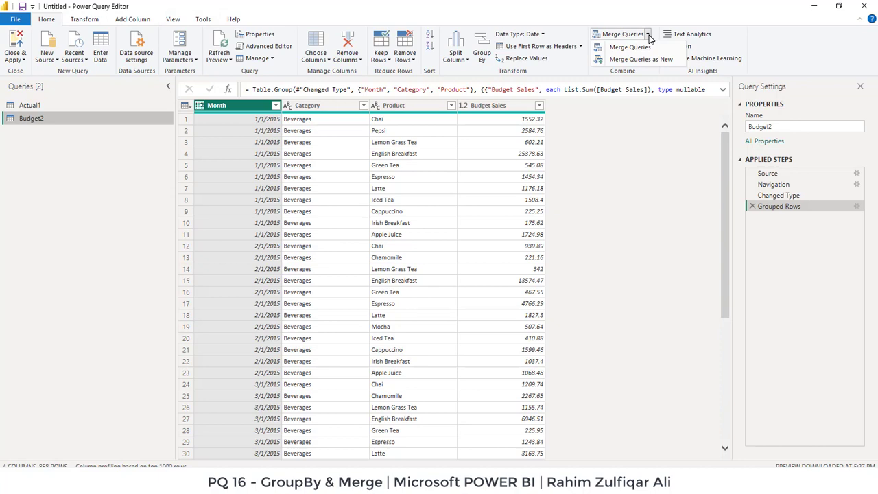
pyautogui.moveTo(638, 58)
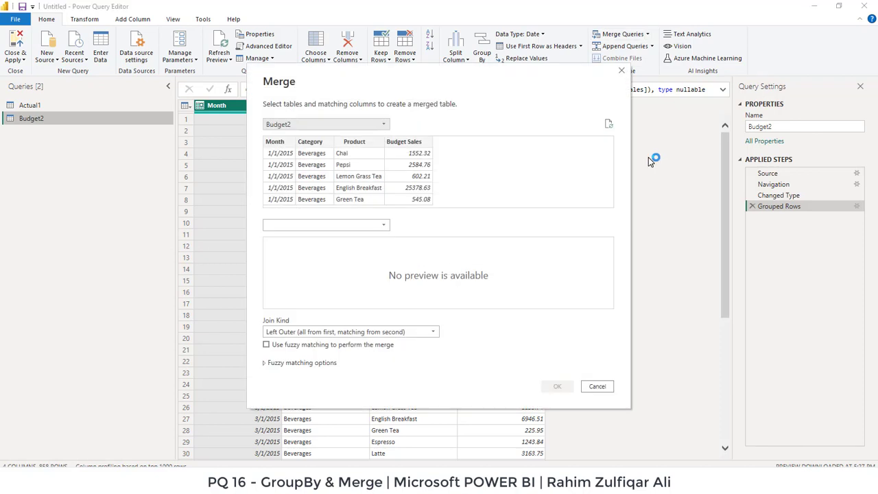
# Step: Set Actual1 as the first table of the new merge
pyautogui.click(325, 123)
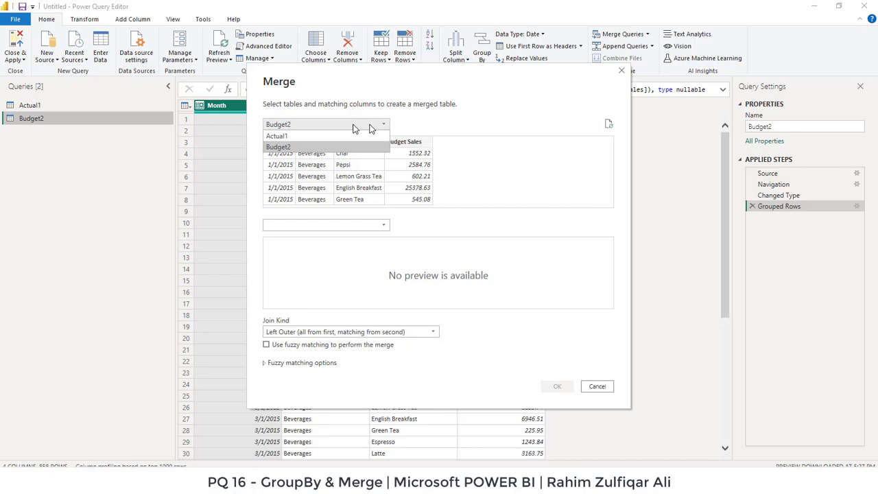
pyautogui.moveTo(277, 135)
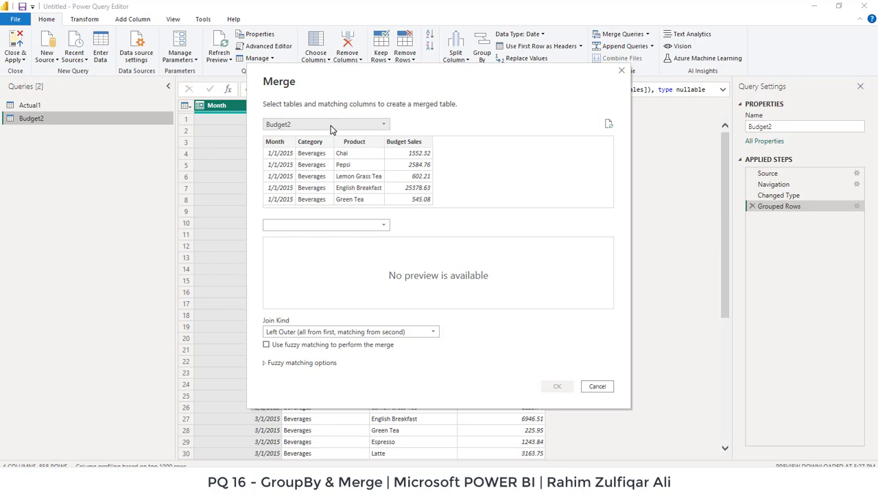
pyautogui.click(325, 124)
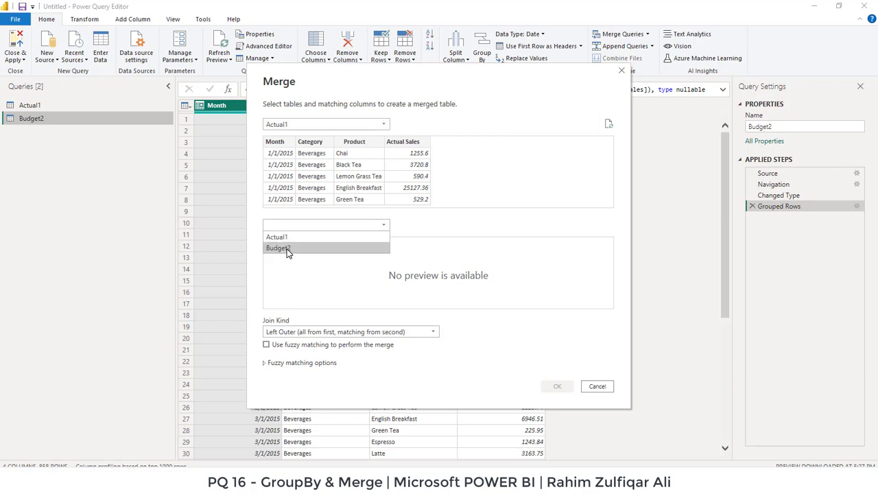
# Step: Set Budget2 as the second table and pick Actual1's Month and Category as matching columns
pyautogui.click(277, 247)
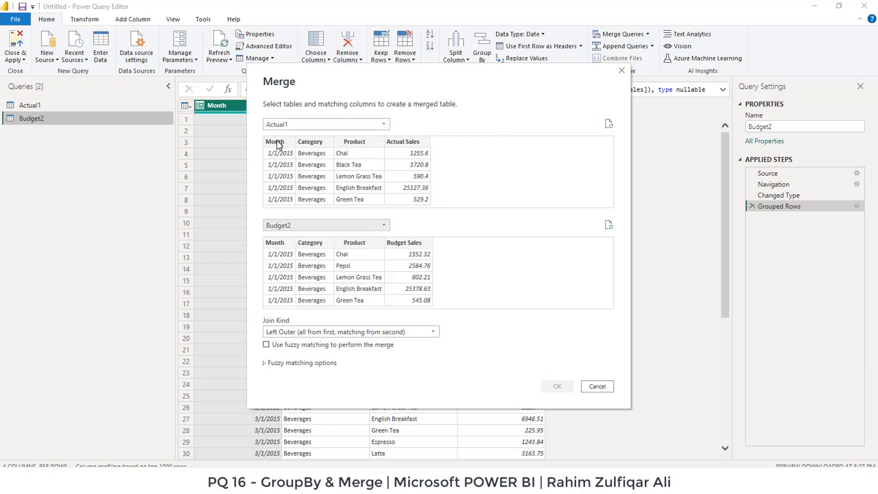
pyautogui.click(275, 141)
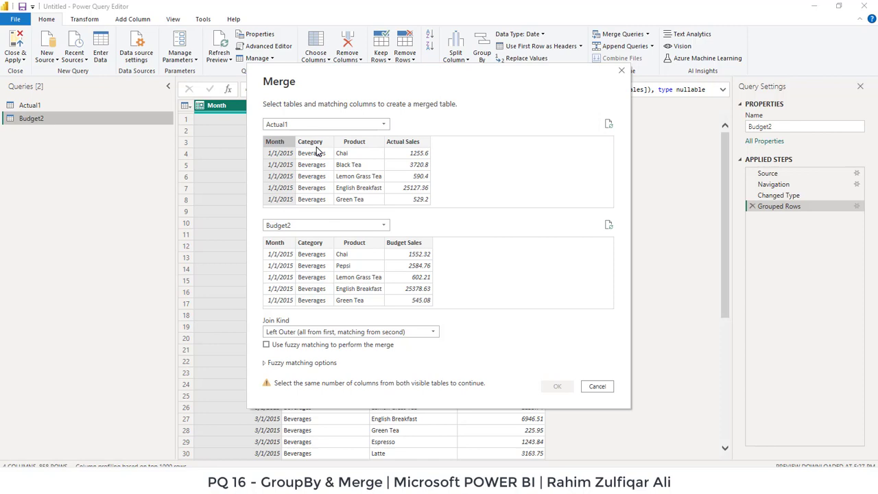
pyautogui.moveTo(318, 148)
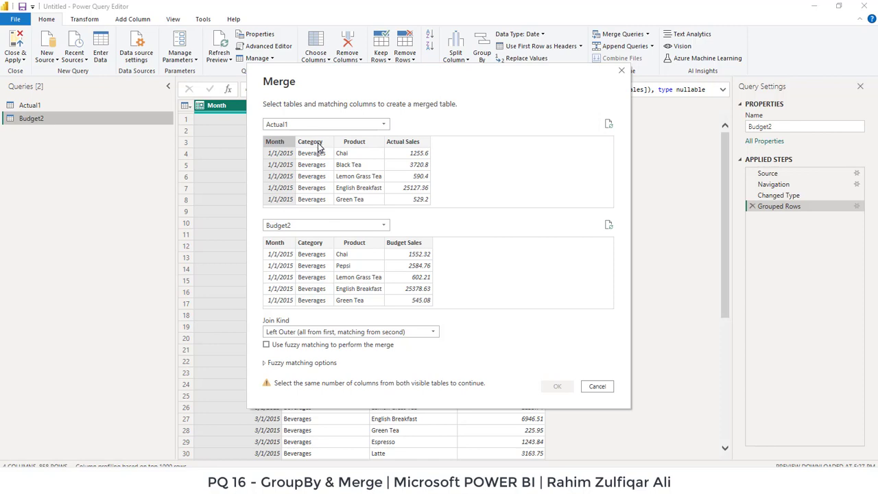
pyautogui.click(310, 142)
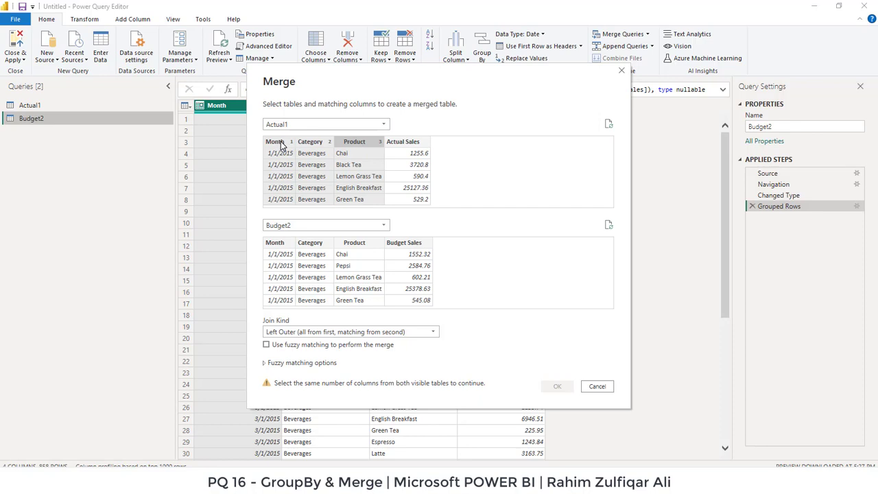
pyautogui.moveTo(288, 149)
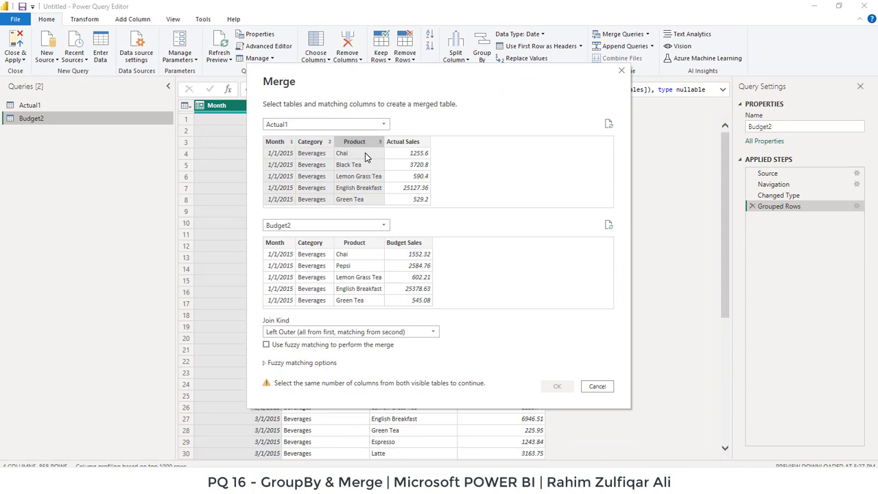
pyautogui.moveTo(387, 146)
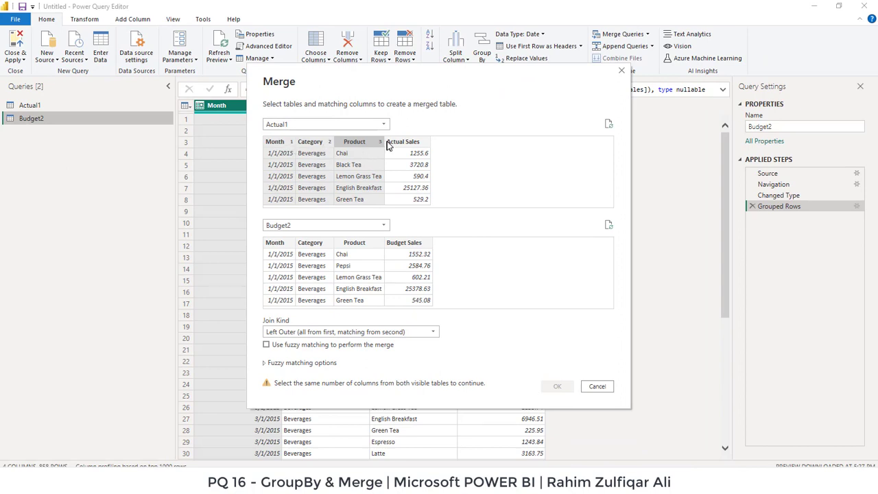
pyautogui.moveTo(299, 142)
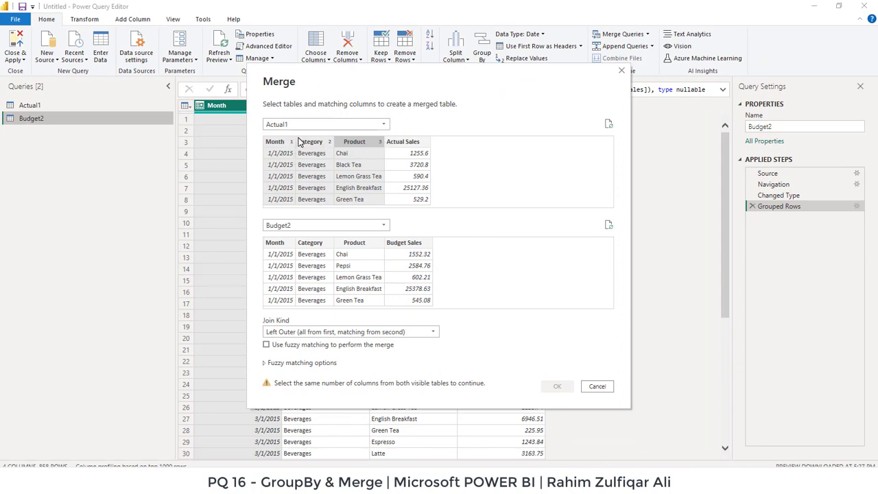
pyautogui.moveTo(312, 254)
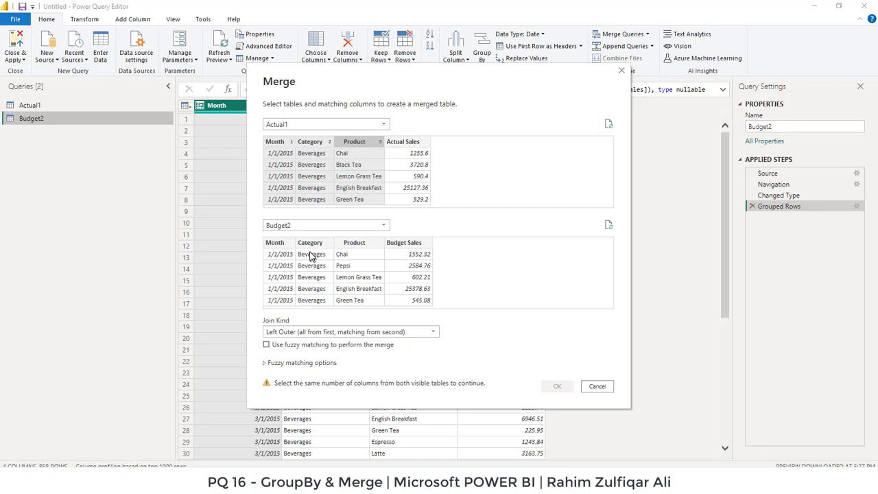
# Step: Add Category and Product to Budget2's matching columns, matching 857 of 858 Actual1 rows
pyautogui.click(310, 242)
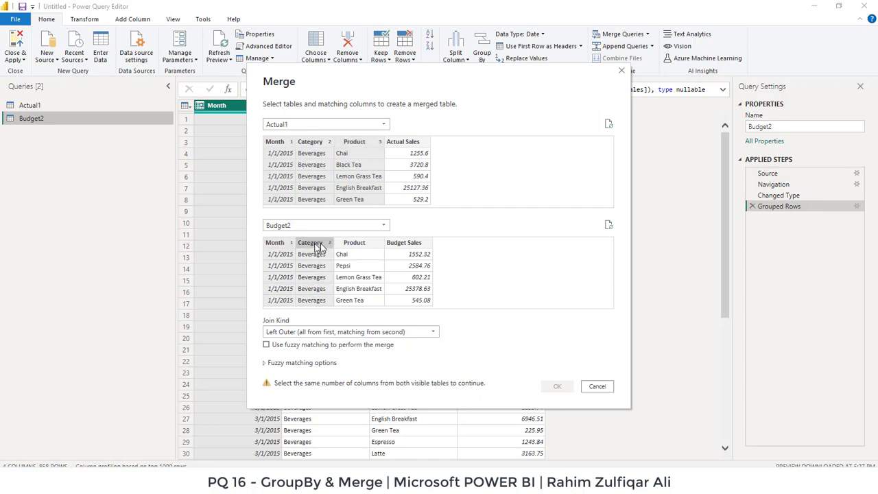
pyautogui.click(354, 242)
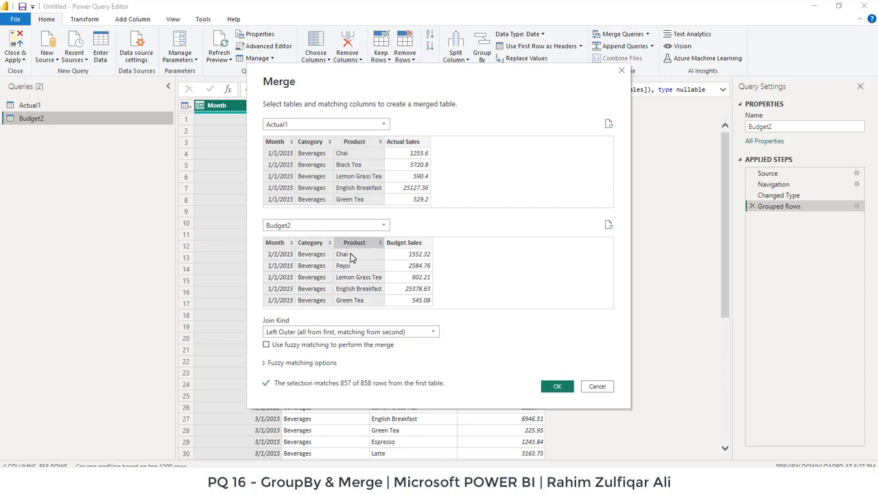
pyautogui.moveTo(290, 171)
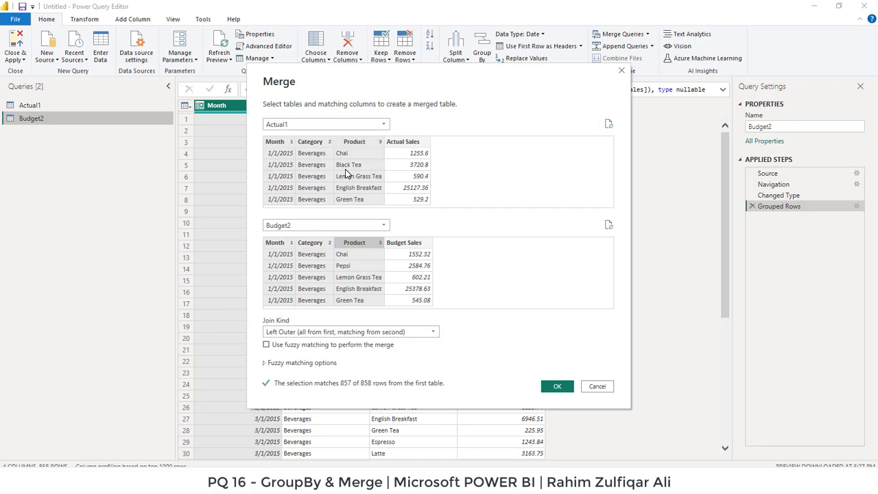
pyautogui.moveTo(336, 211)
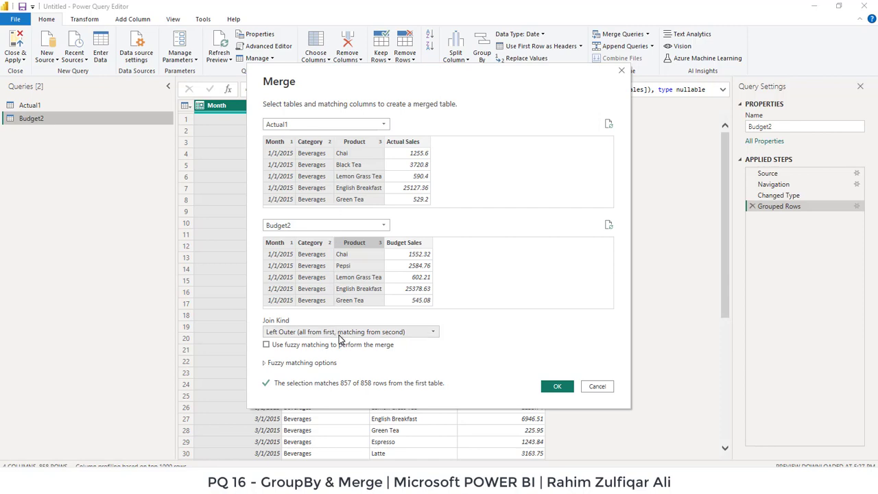
pyautogui.moveTo(285, 335)
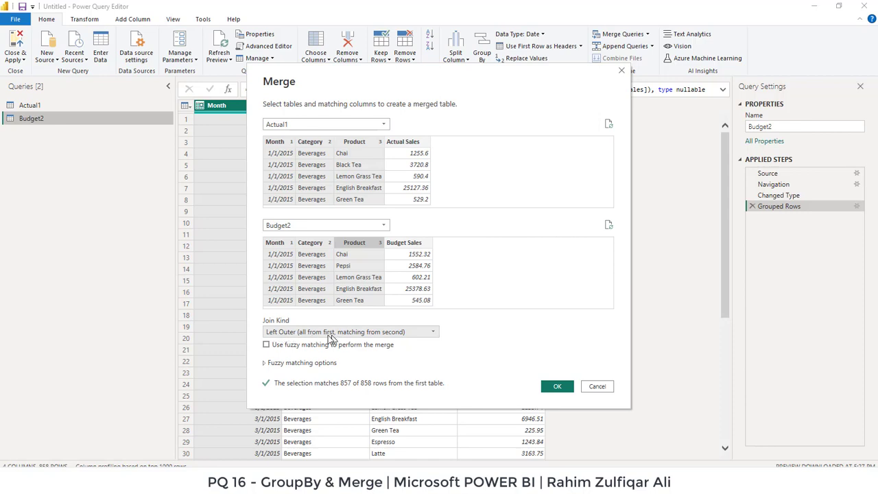
pyautogui.moveTo(329, 337)
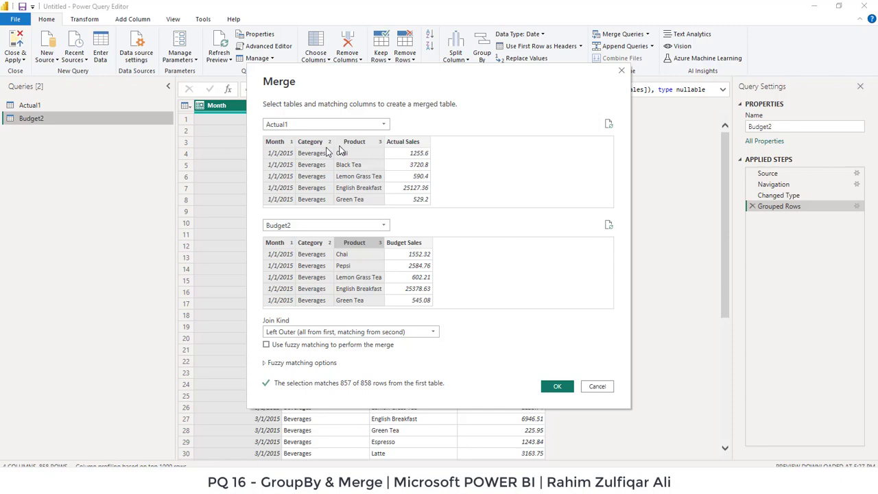
pyautogui.moveTo(374, 163)
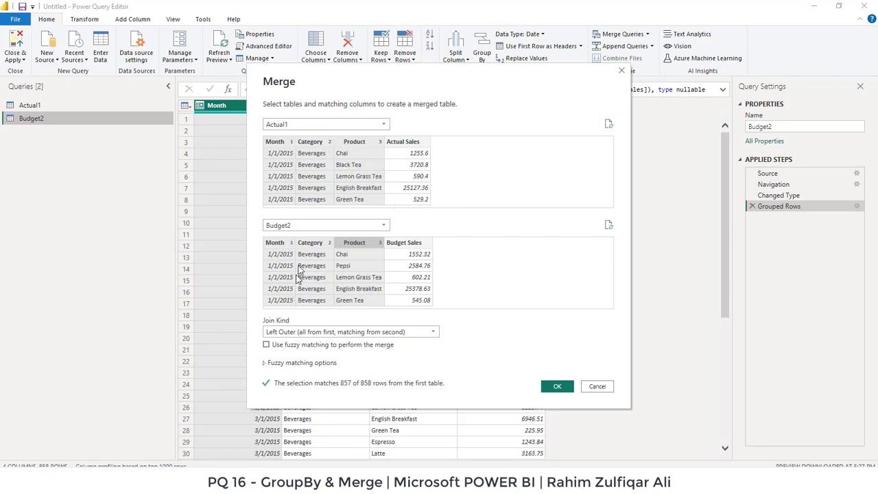
pyautogui.moveTo(356, 282)
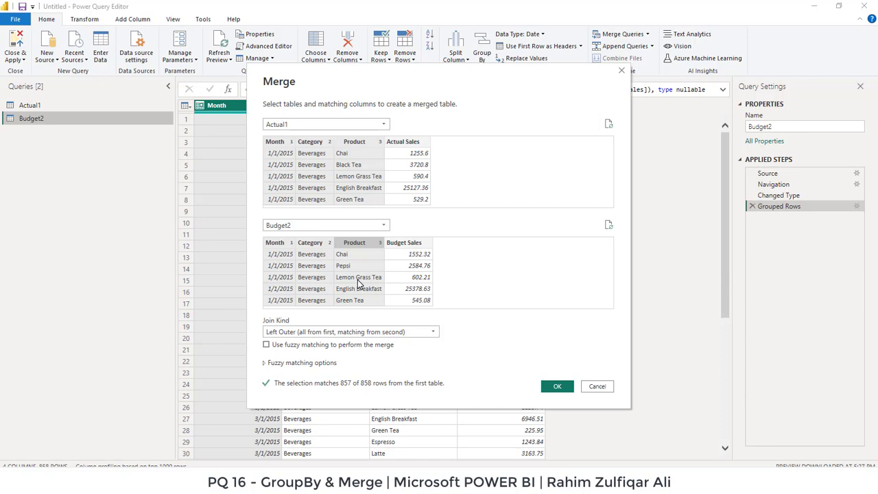
pyautogui.moveTo(410, 275)
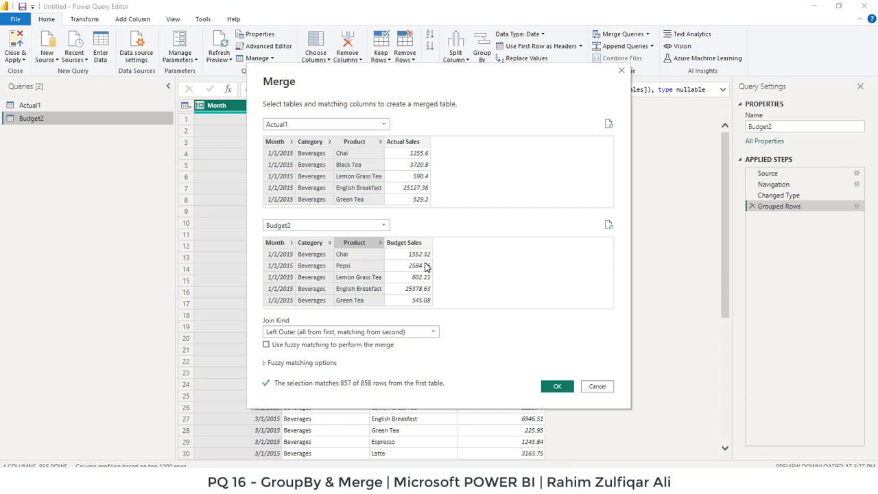
pyautogui.moveTo(396, 314)
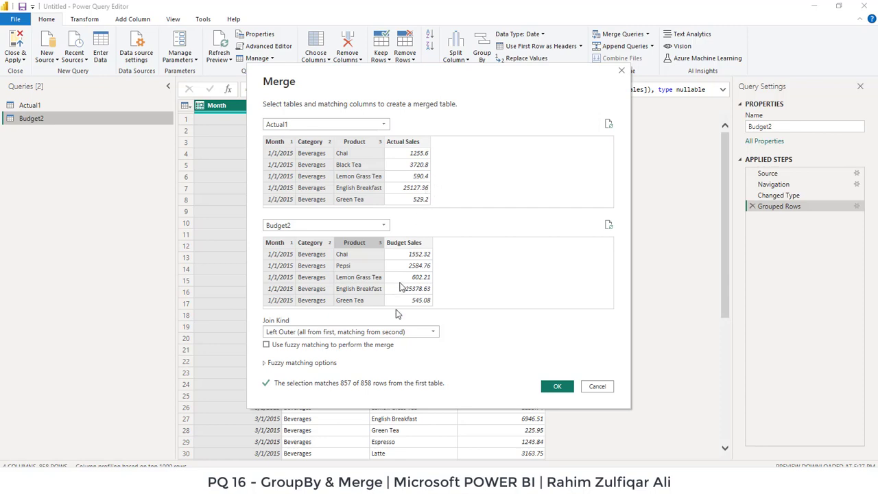
pyautogui.moveTo(356, 394)
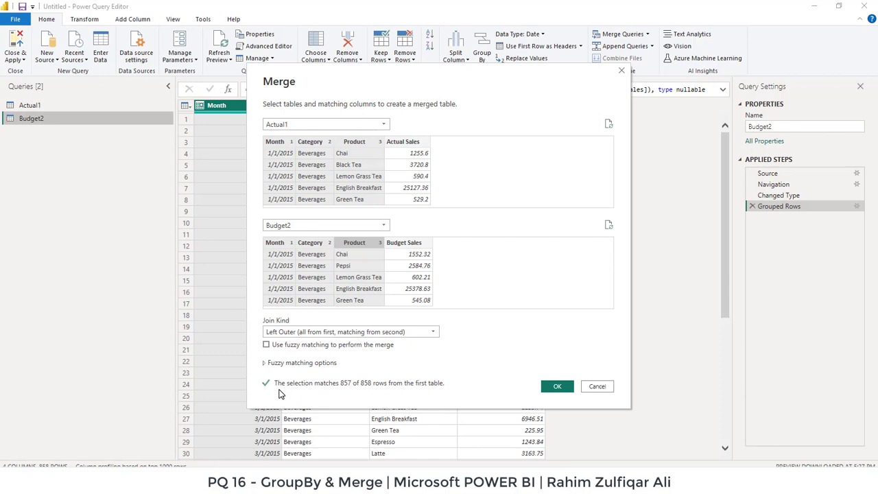
pyautogui.moveTo(322, 396)
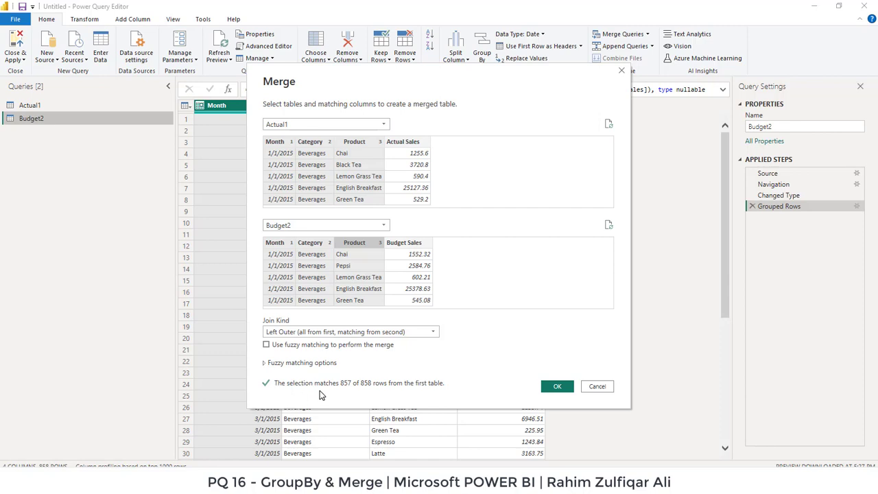
pyautogui.moveTo(365, 391)
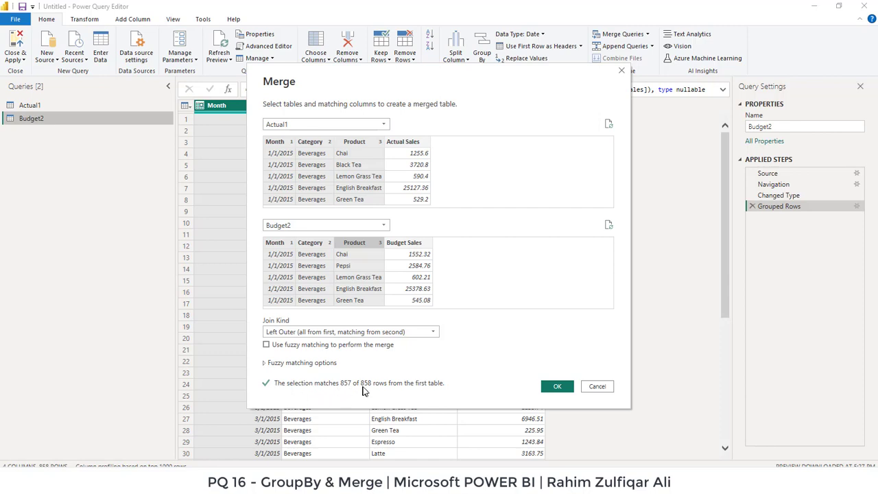
pyautogui.moveTo(433, 390)
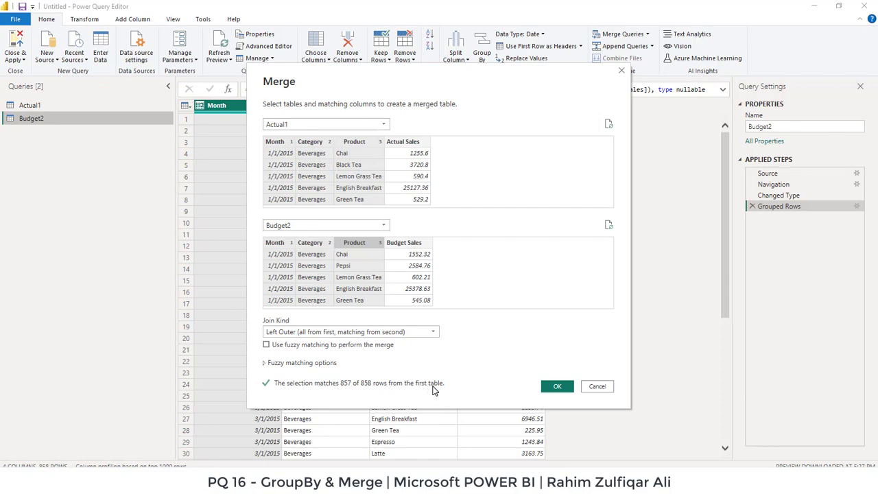
pyautogui.moveTo(336, 389)
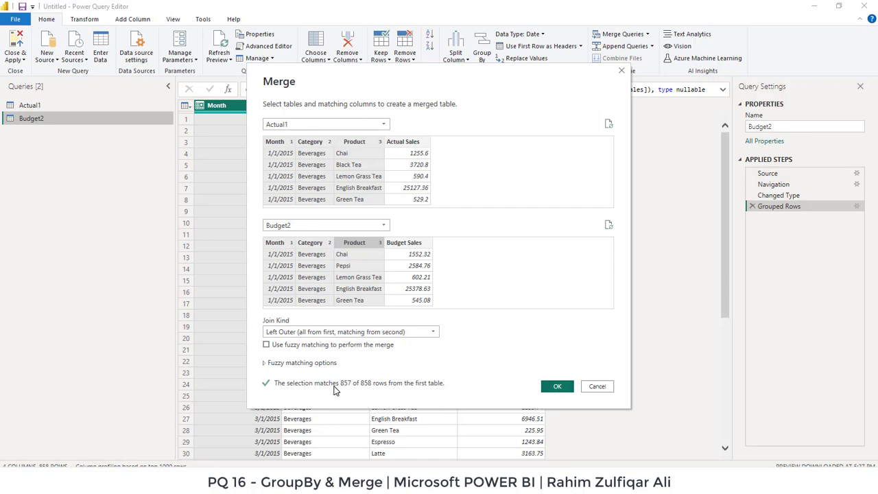
pyautogui.moveTo(373, 390)
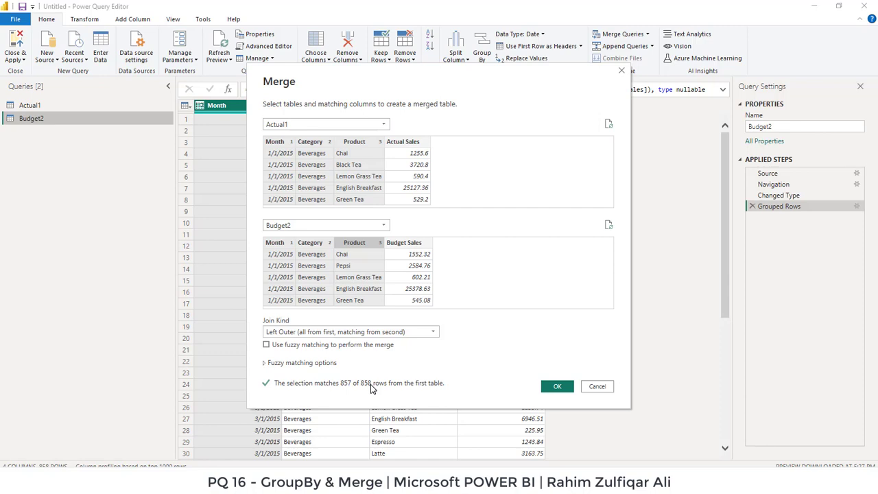
pyautogui.moveTo(357, 177)
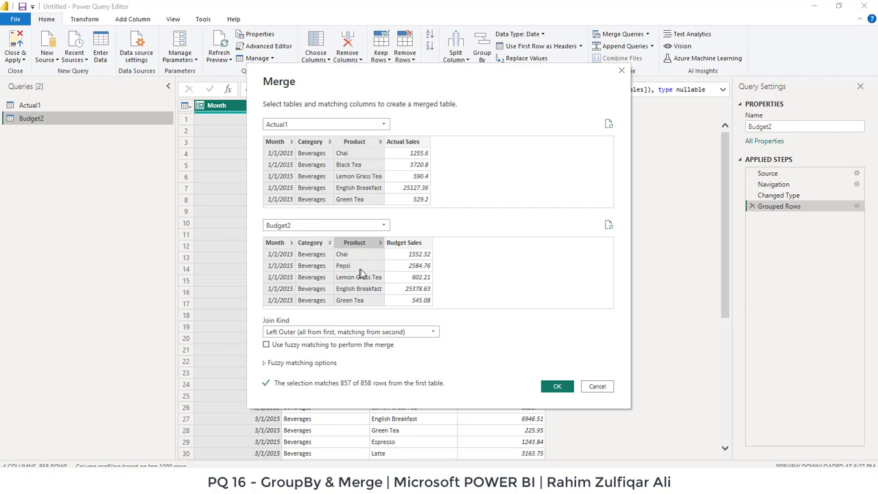
pyautogui.moveTo(366, 274)
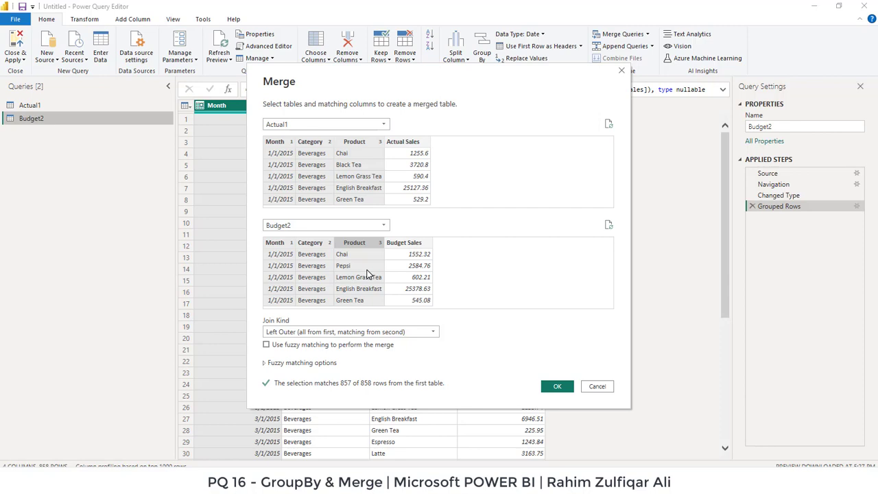
pyautogui.moveTo(383, 399)
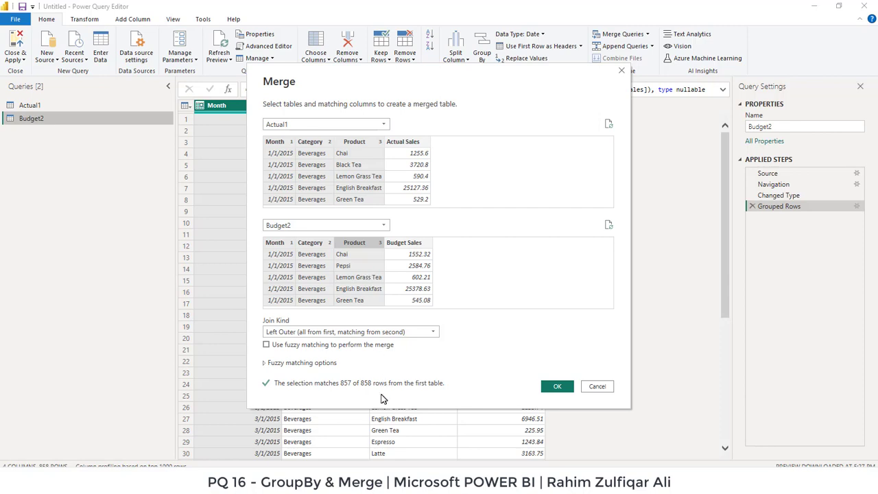
pyautogui.moveTo(359, 390)
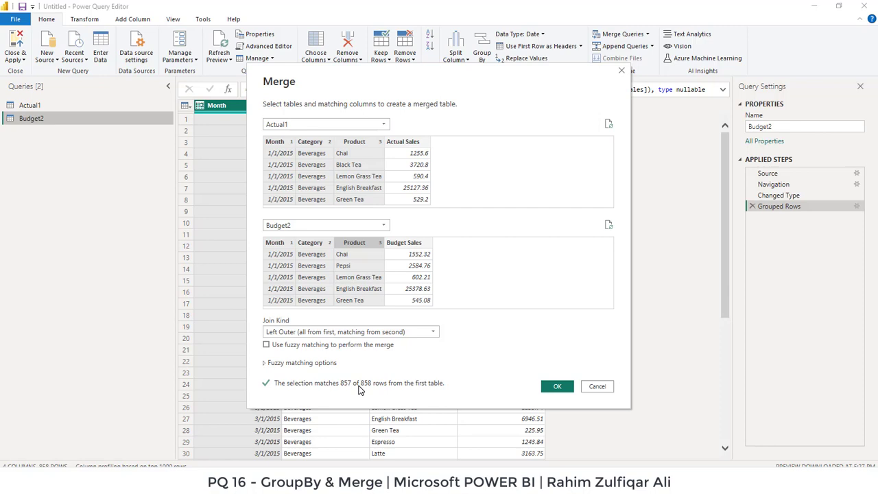
pyautogui.moveTo(479, 393)
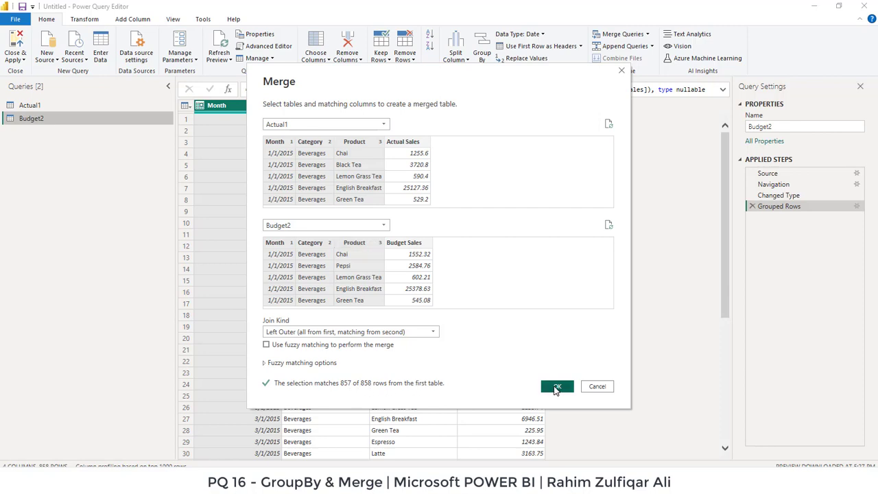
# Step: Confirm the merge to create Merge1 and preview Chai's matched Budget2 row showing 1552.32
pyautogui.click(557, 385)
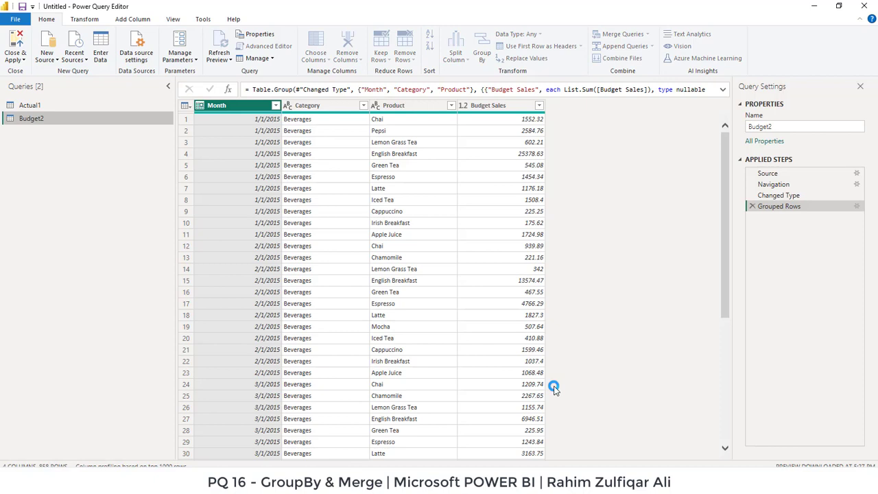
pyautogui.click(621, 33)
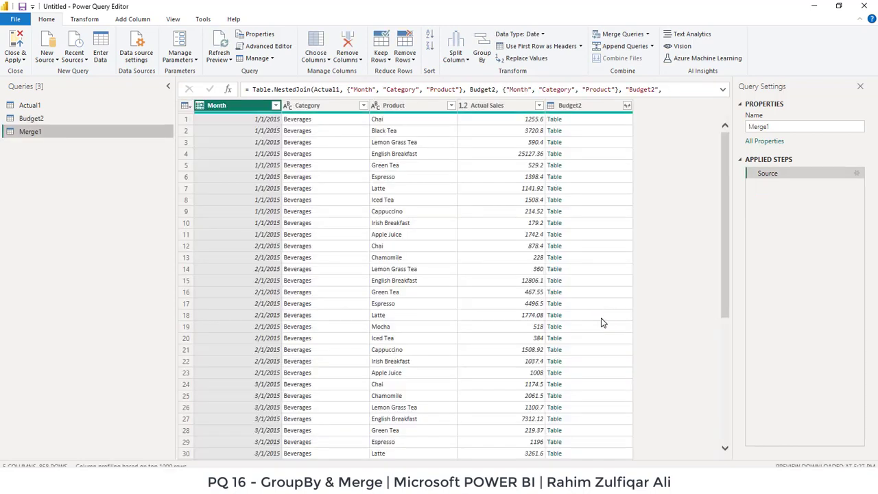
pyautogui.moveTo(29, 132)
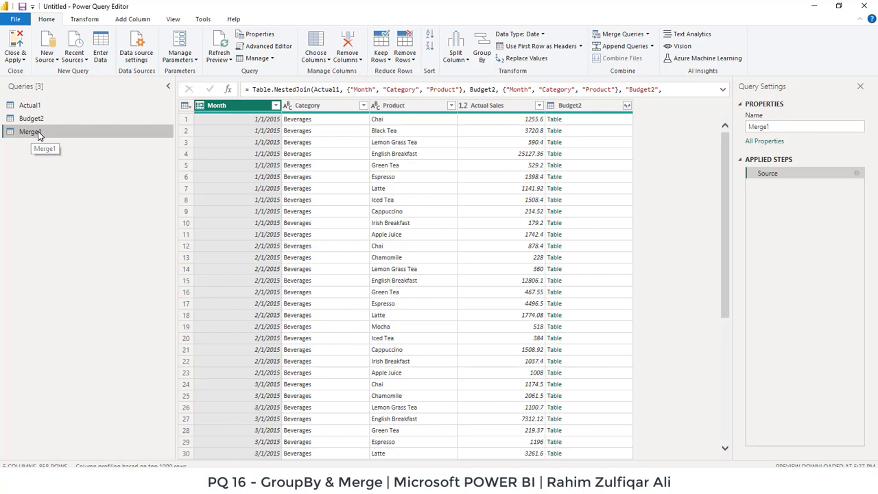
pyautogui.rightClick(30, 132)
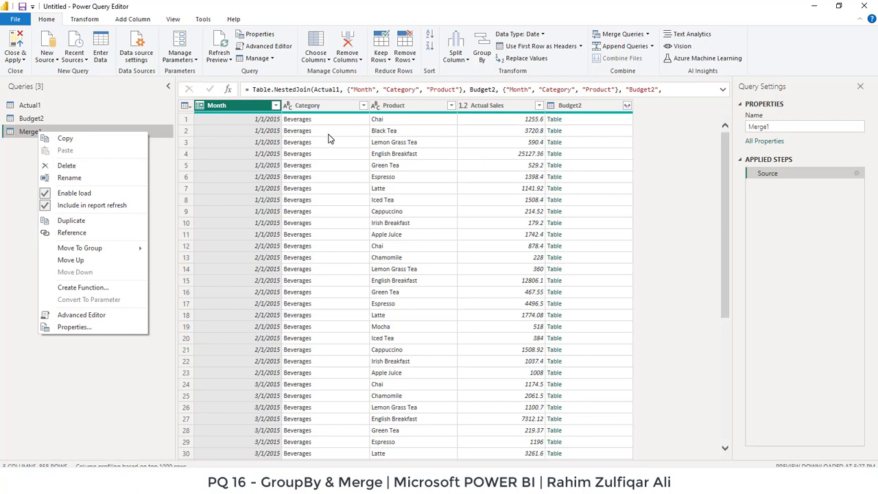
pyautogui.click(322, 105)
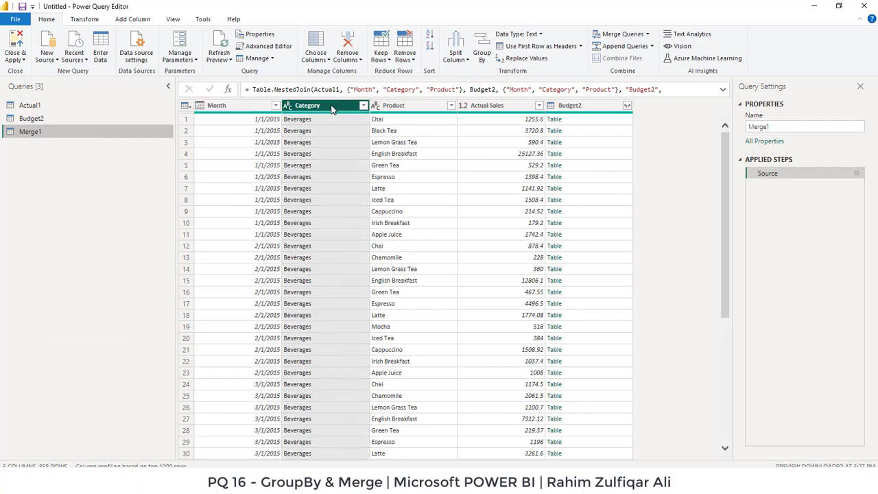
pyautogui.click(236, 104)
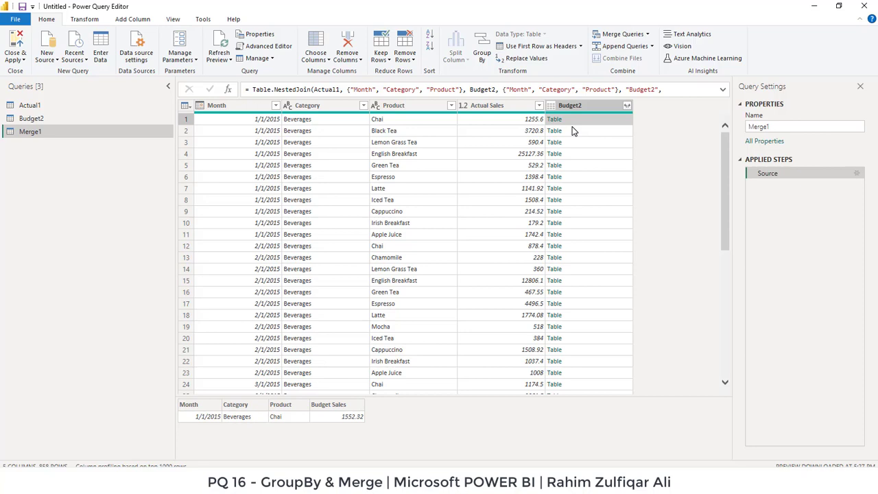
pyautogui.moveTo(573, 250)
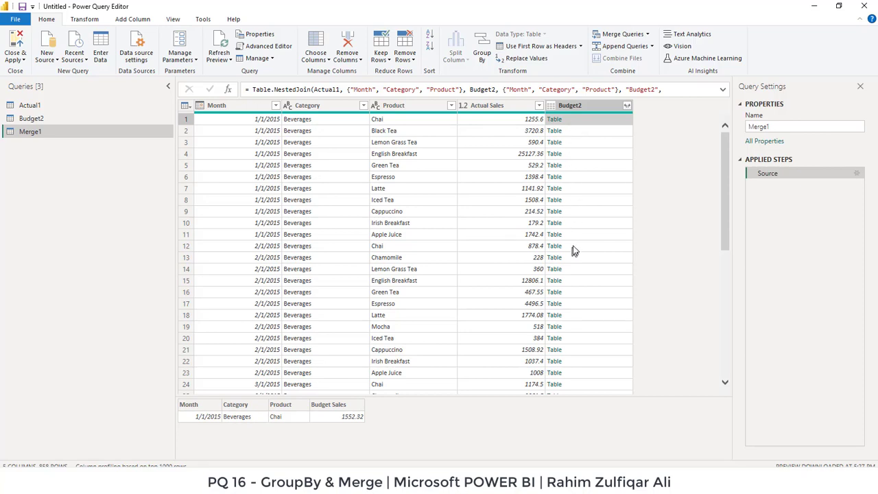
pyautogui.moveTo(624, 113)
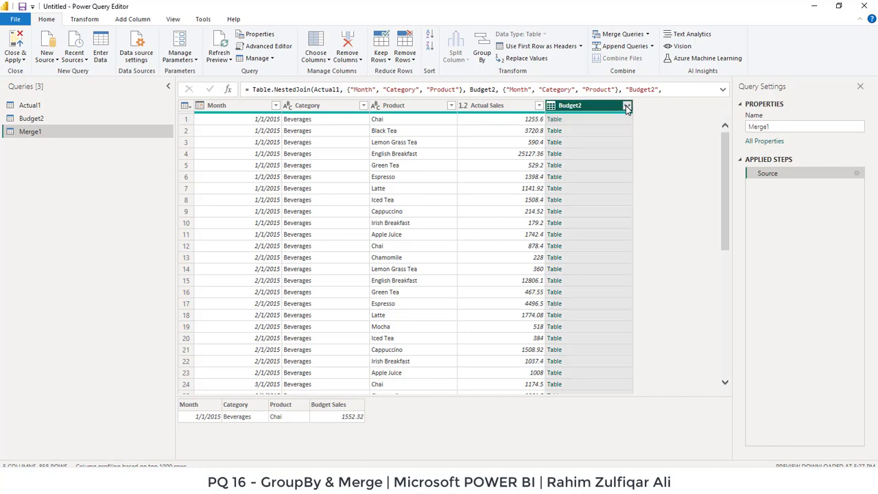
# Step: Expand Budget2 into a Budget Sales column beside Actual Sales without the name prefix
pyautogui.click(626, 104)
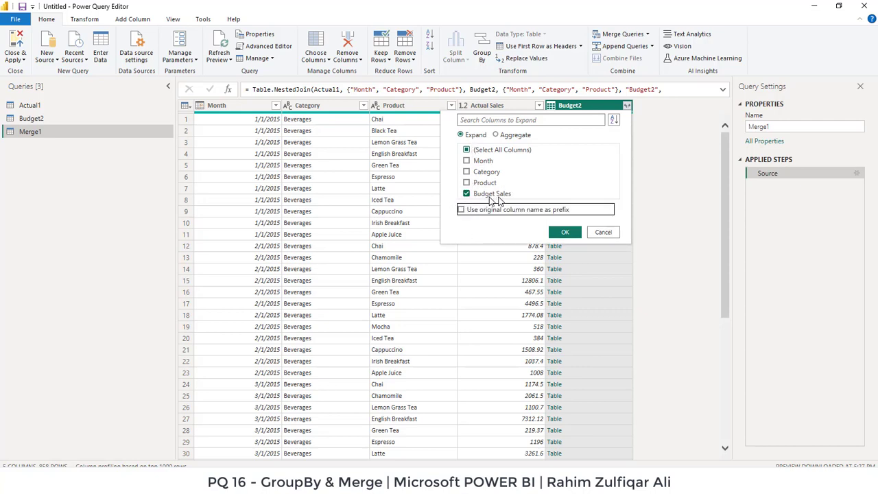
pyautogui.click(565, 232)
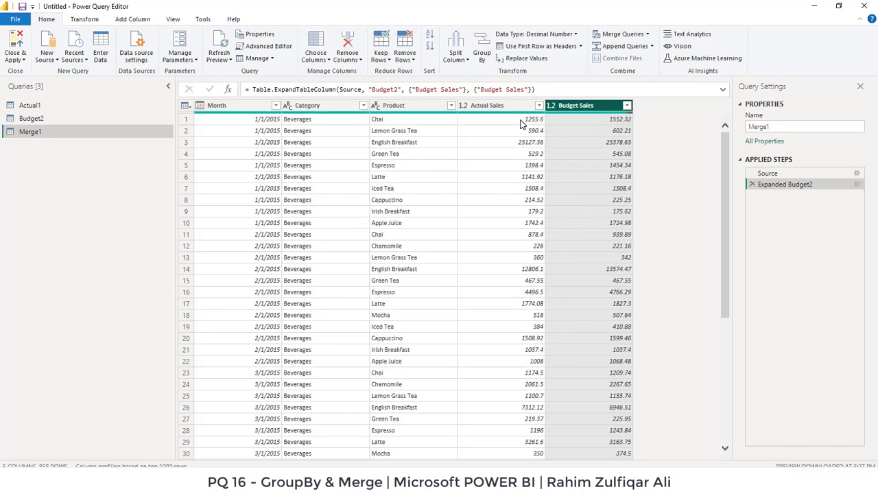
pyautogui.click(587, 104)
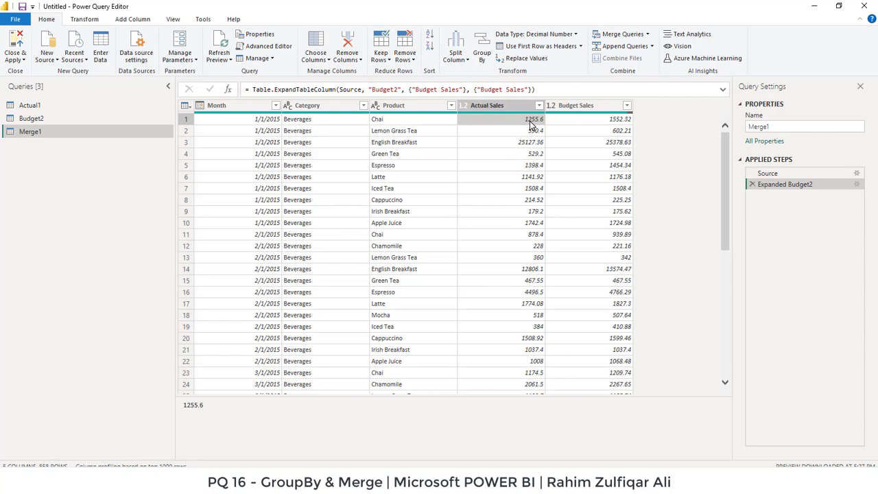
pyautogui.moveTo(516, 123)
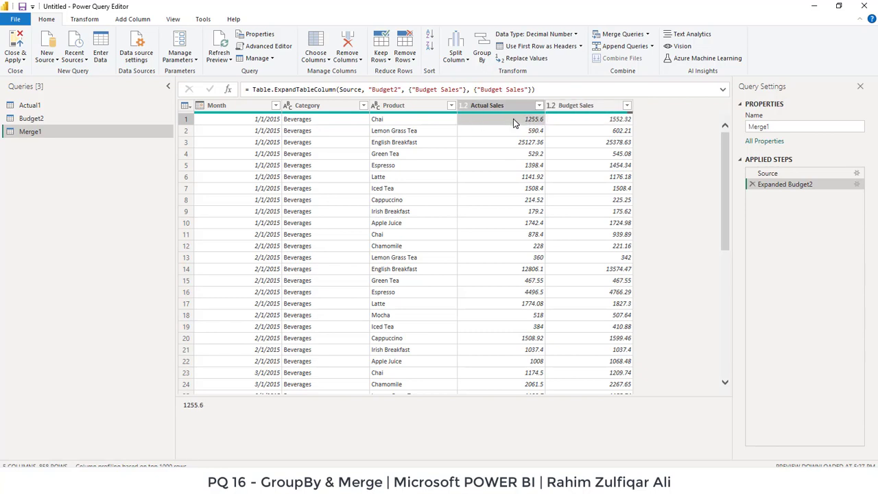
pyautogui.moveTo(582, 164)
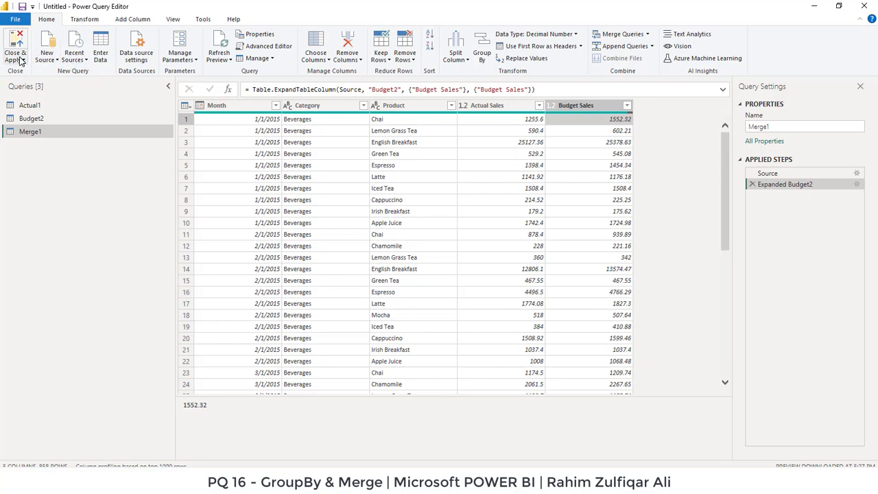
pyautogui.moveTo(15, 48)
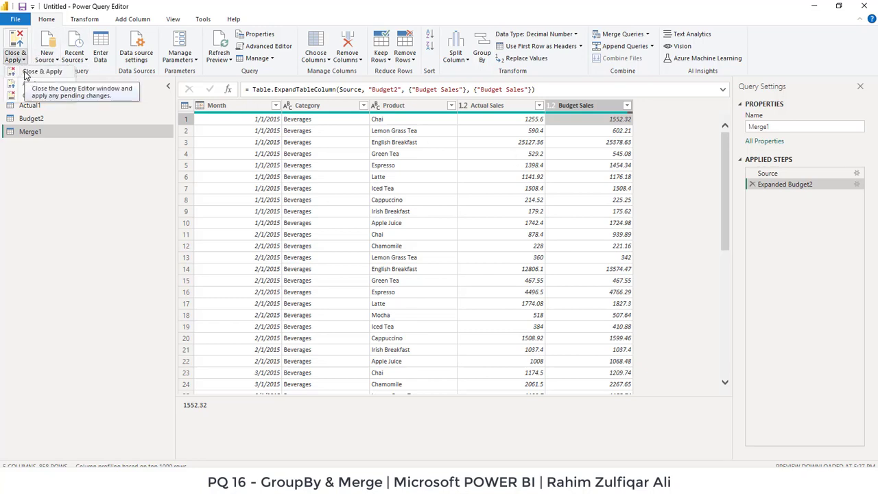